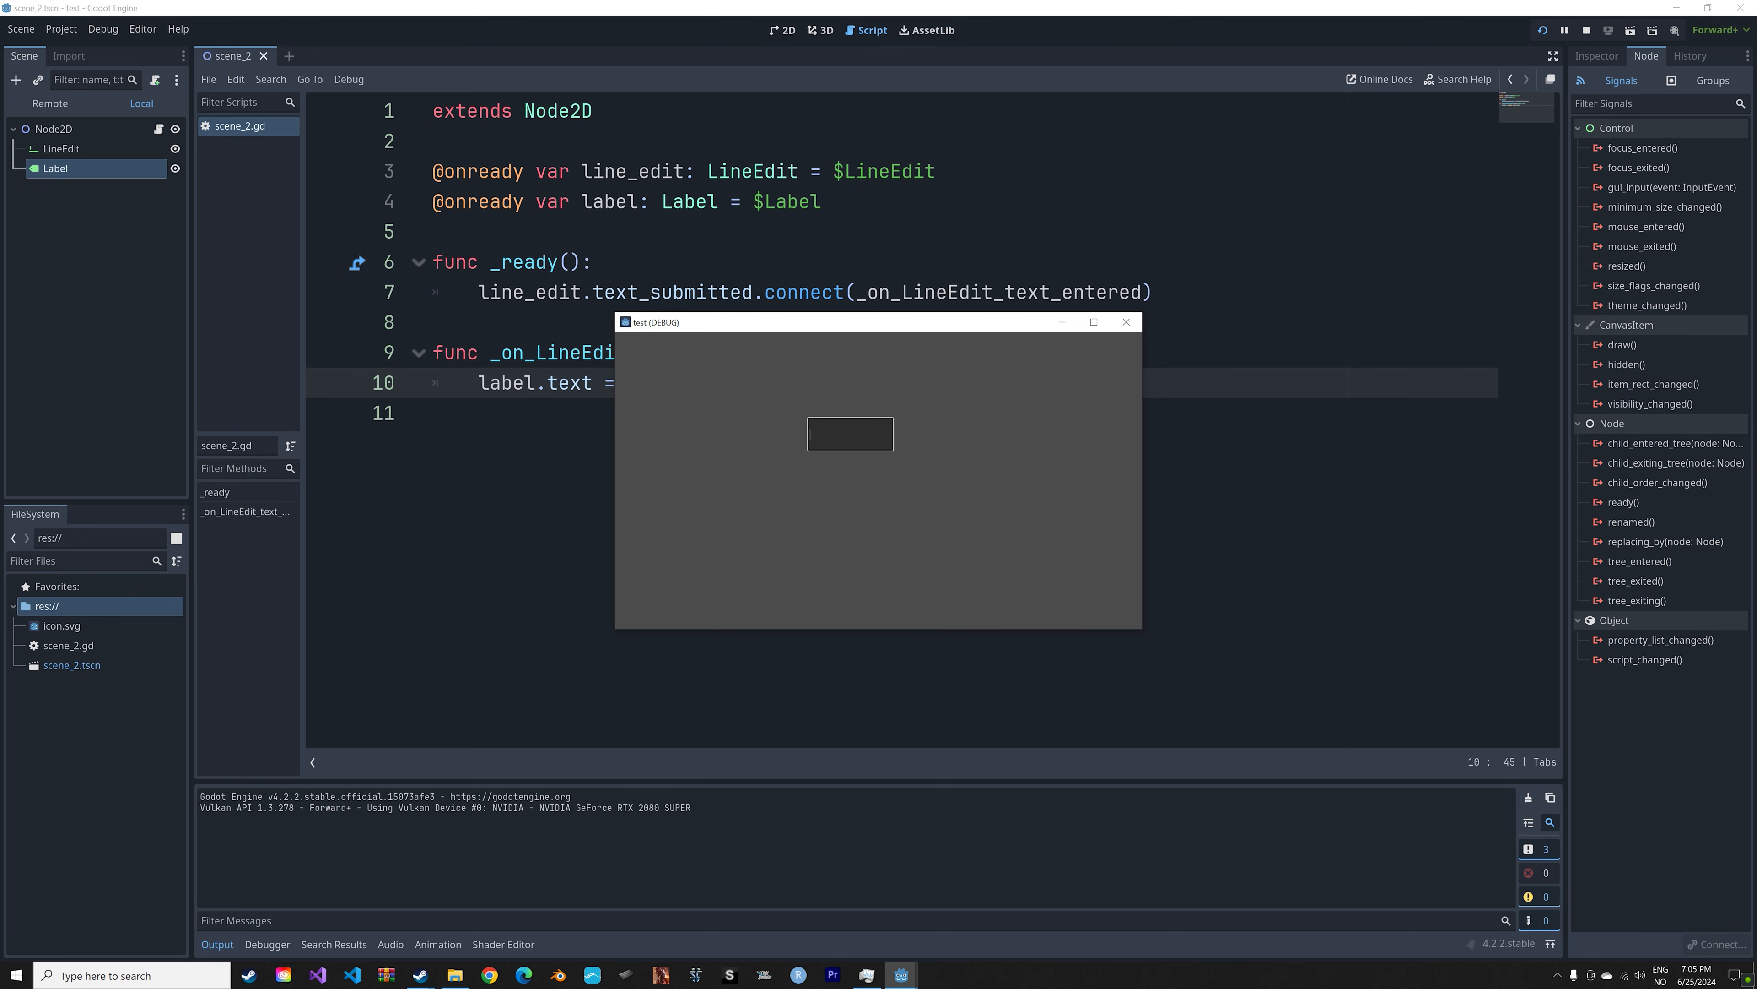
Submit the name 'Olav' in the running demo before starting a fresh Node2D scene.
type("Olav")
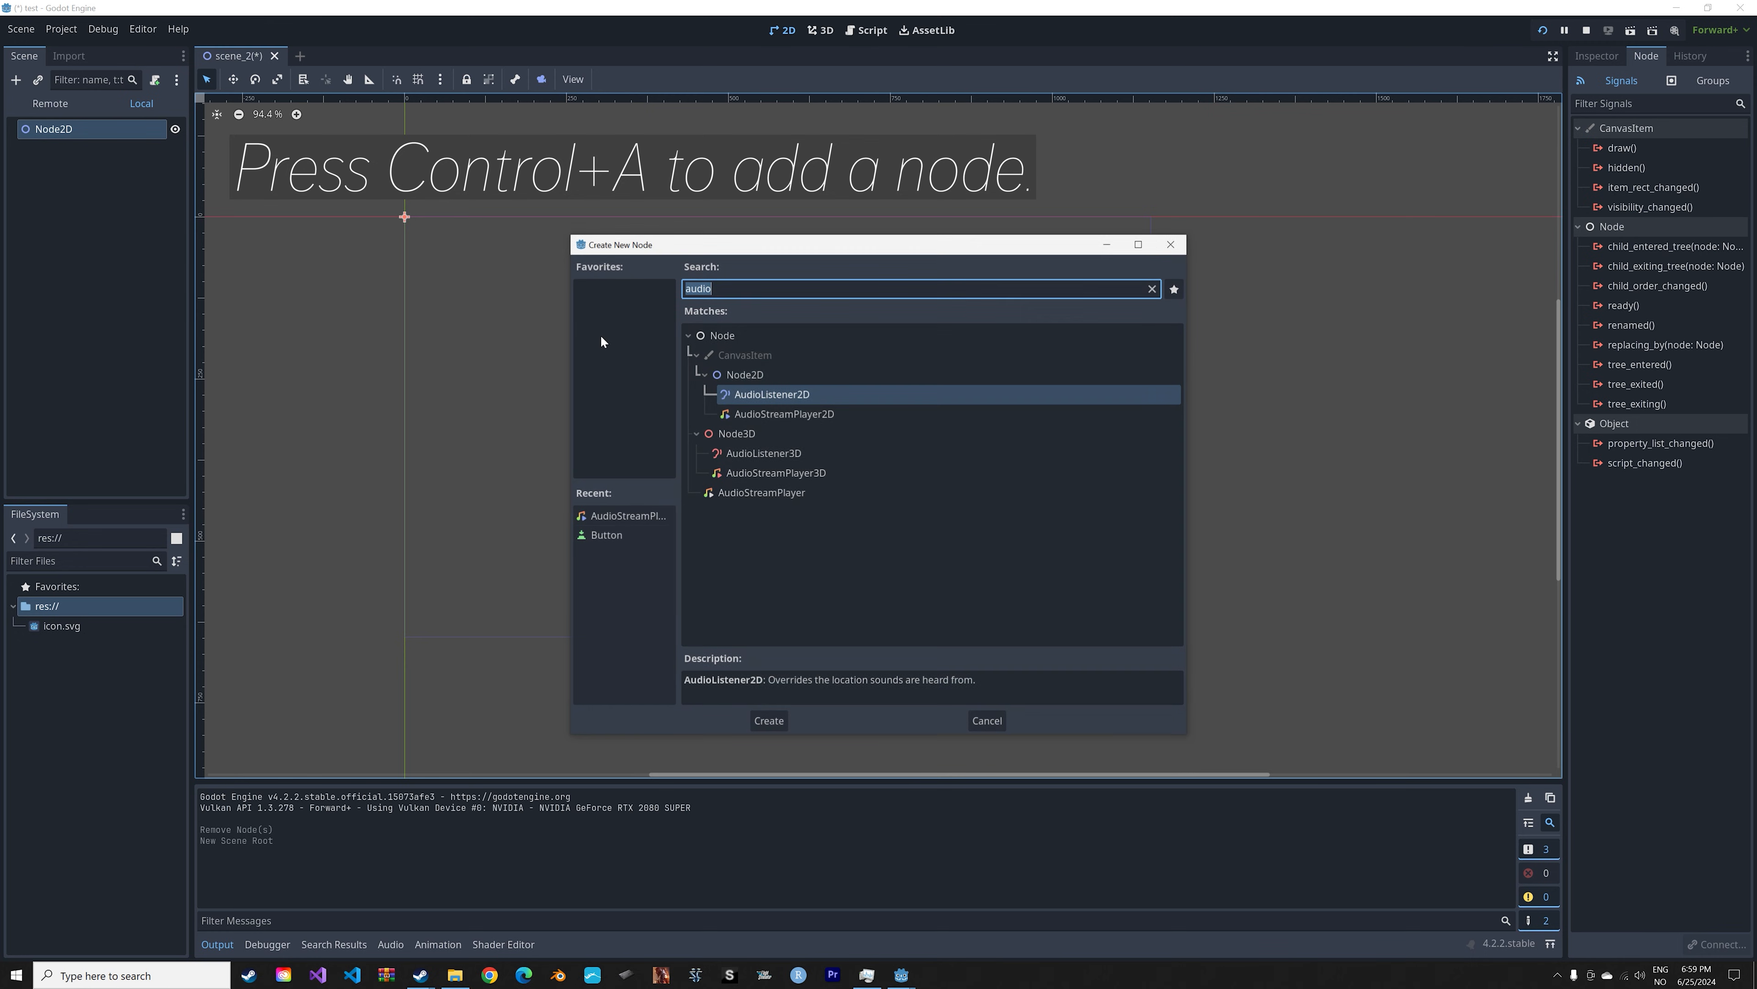
Add a LineEdit node under Node2D by searching 'lin' in Create New Node.
left_click(1152, 288)
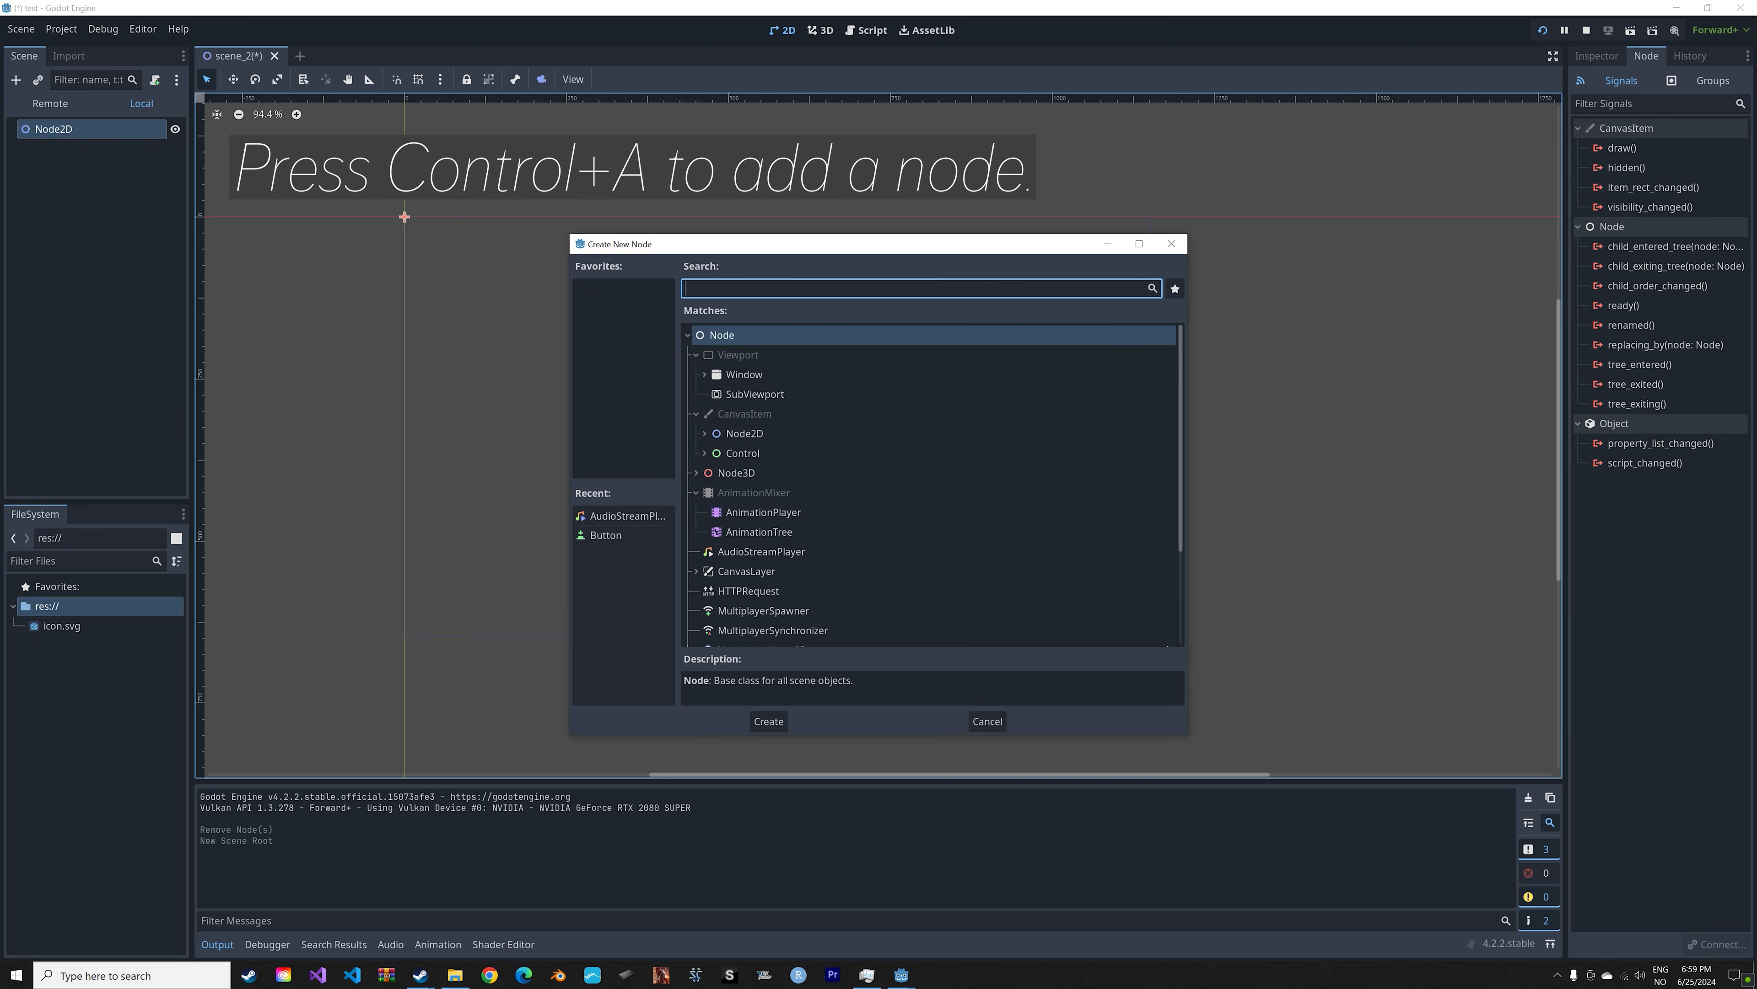
type("lineed")
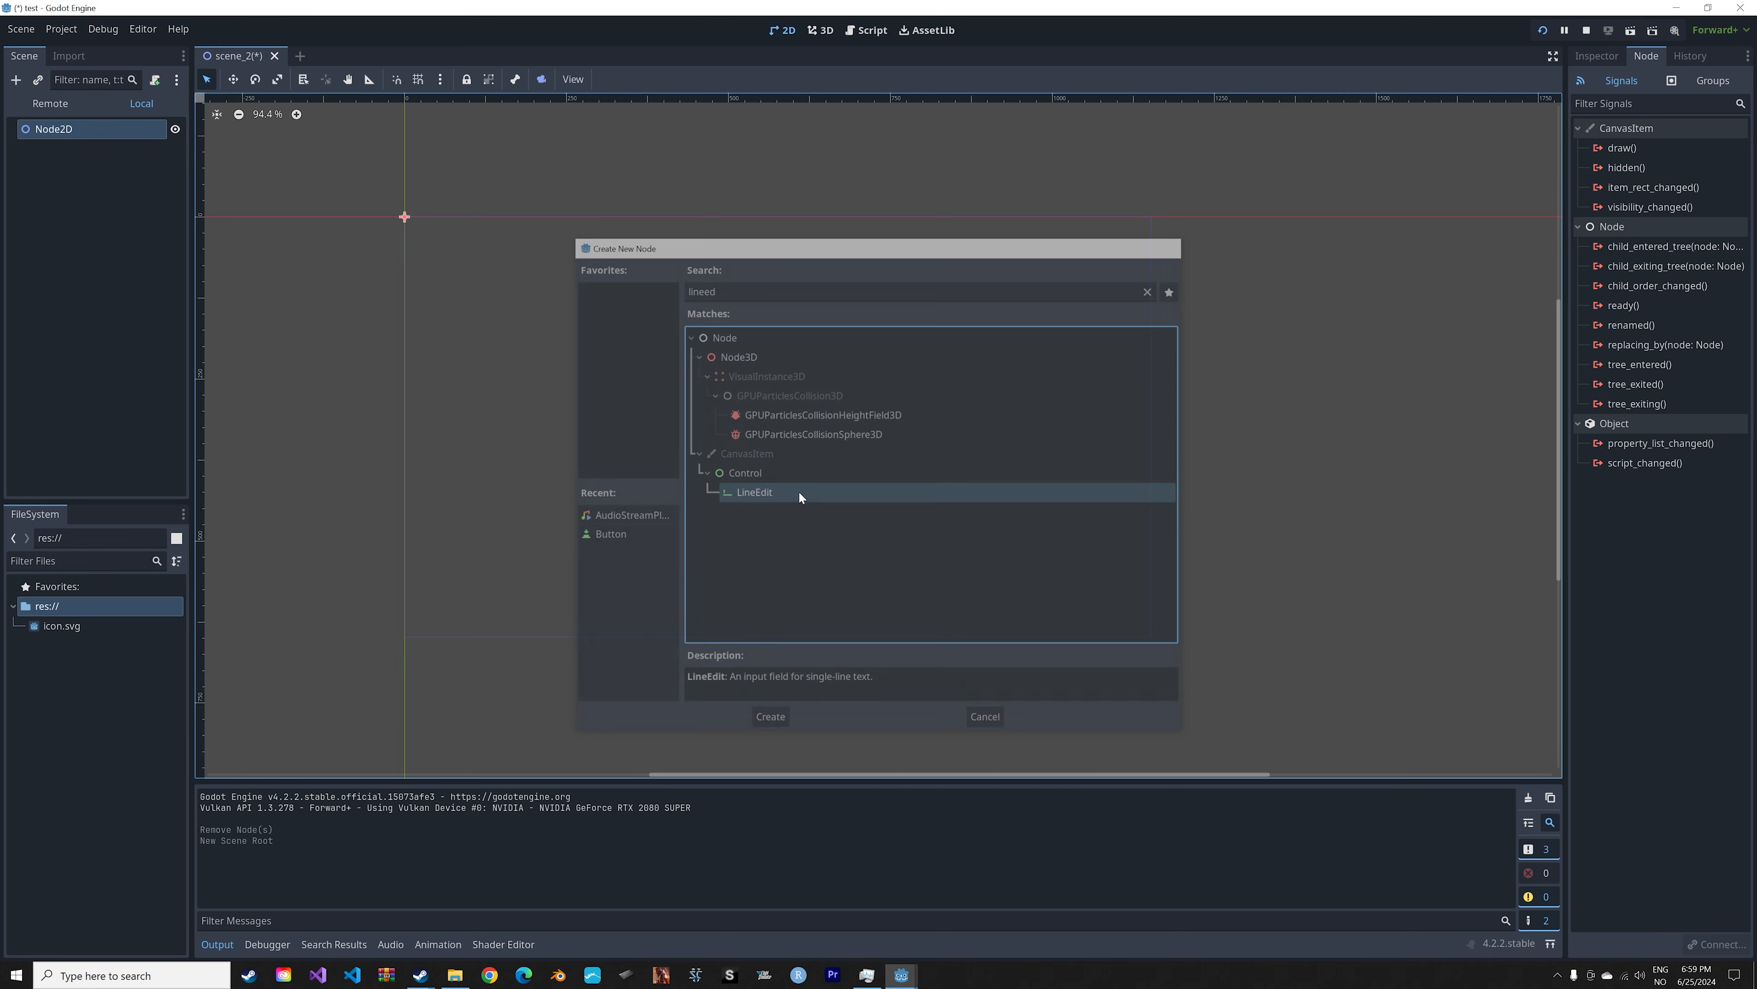
left_click(769, 715)
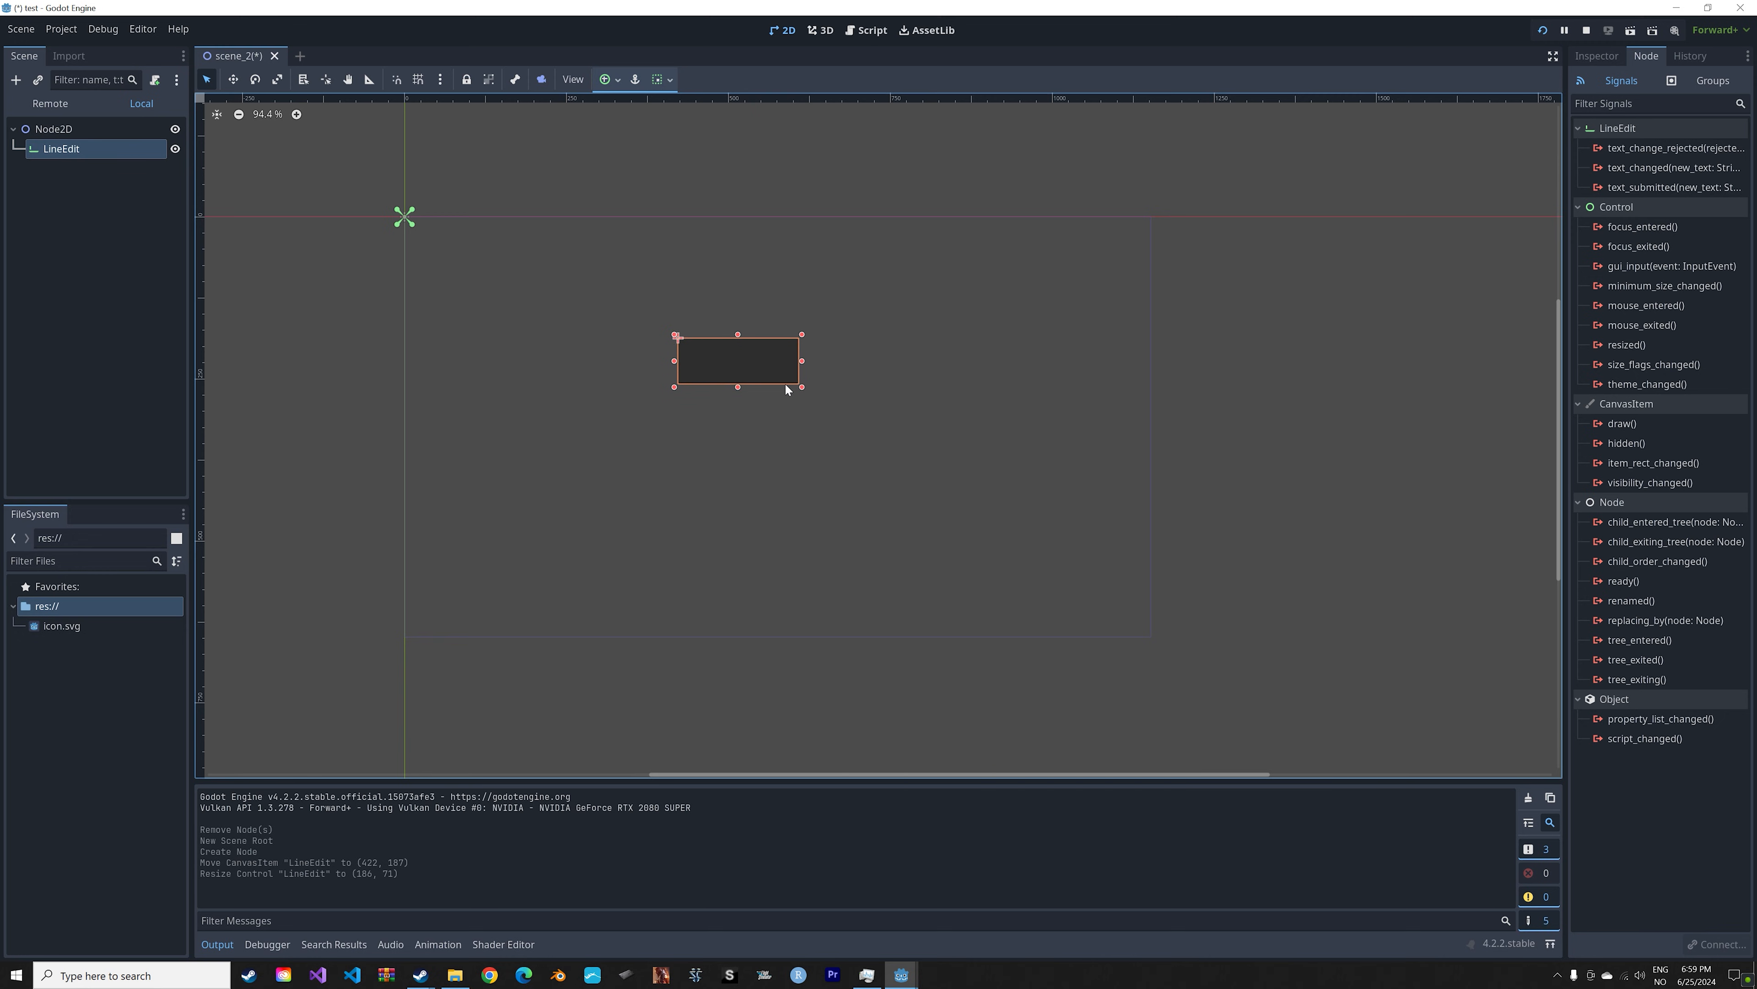
Add a Label node by searching 'la' in Create New Node.
left_click(16, 80)
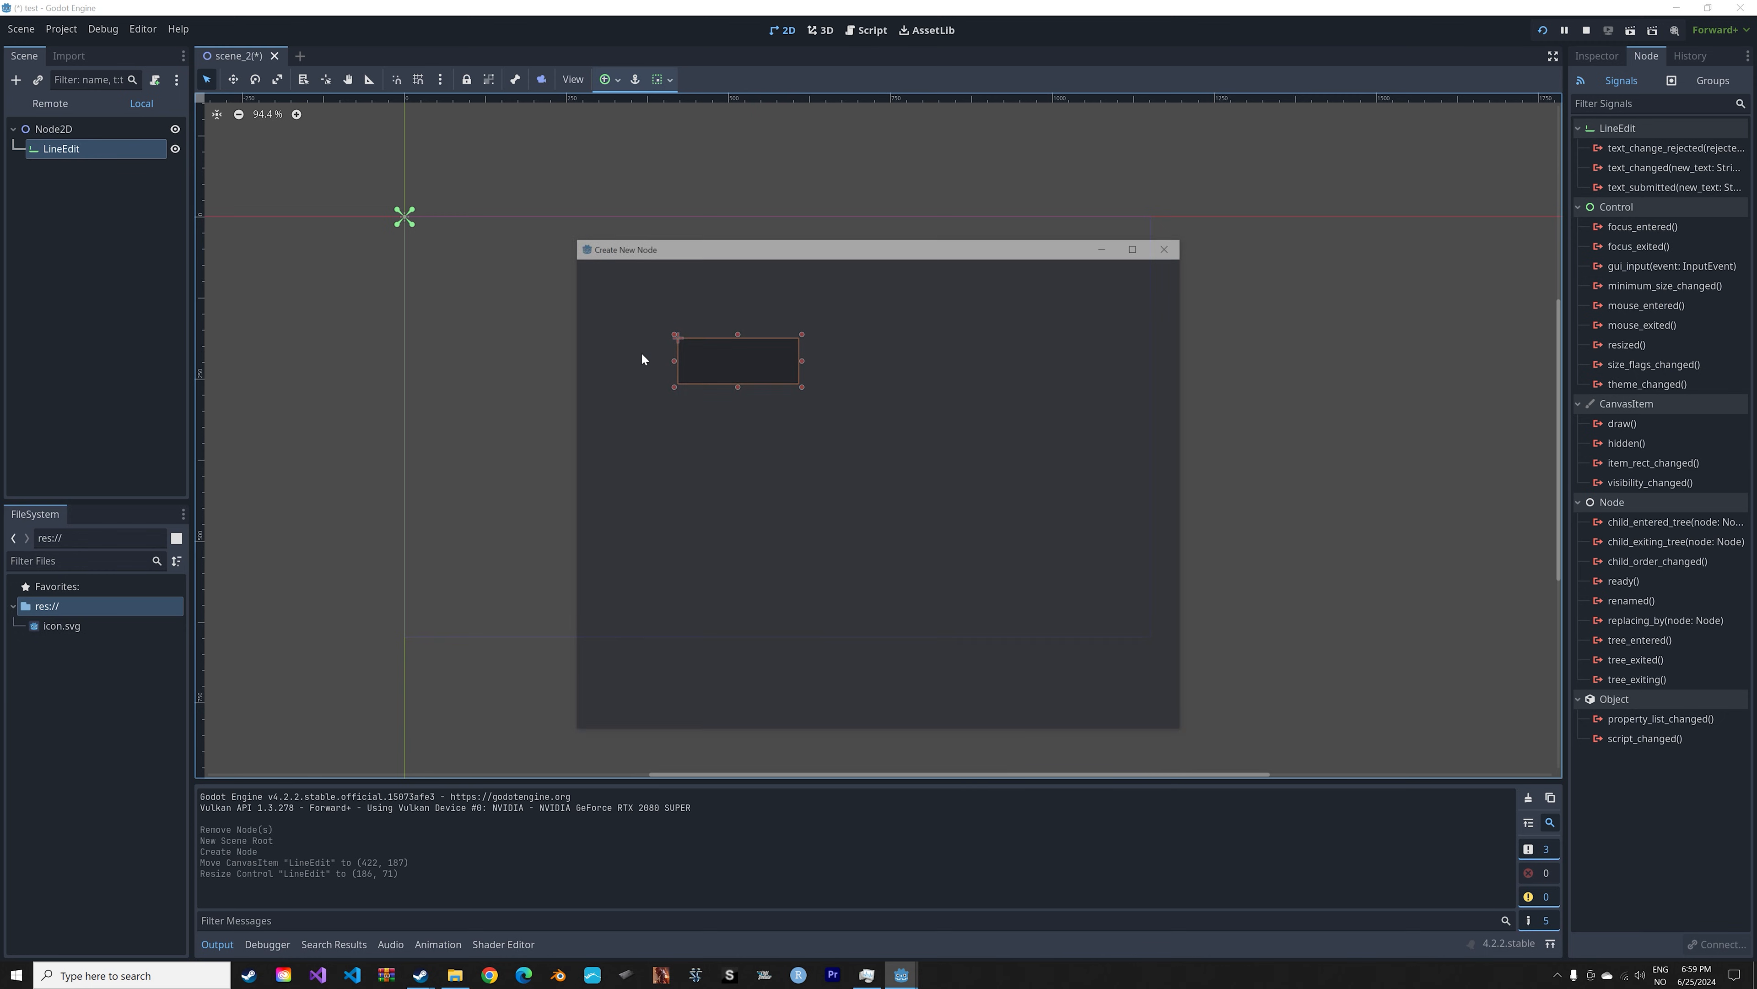
type("label")
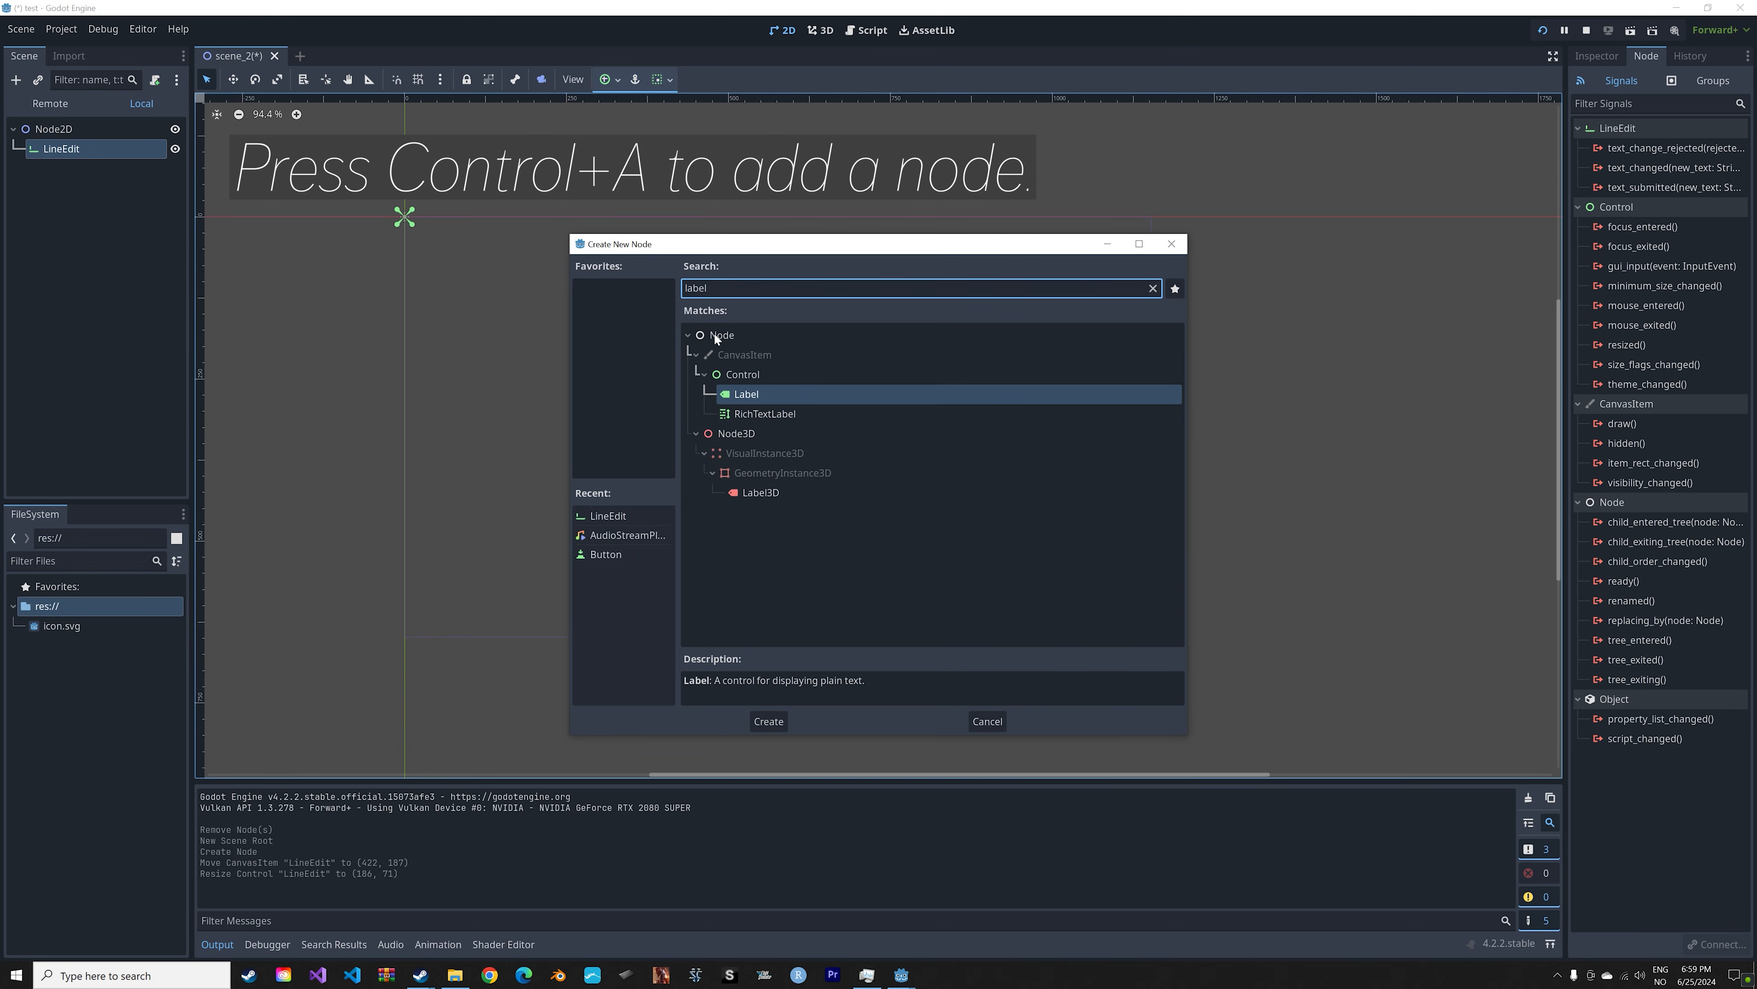
left_click(768, 720)
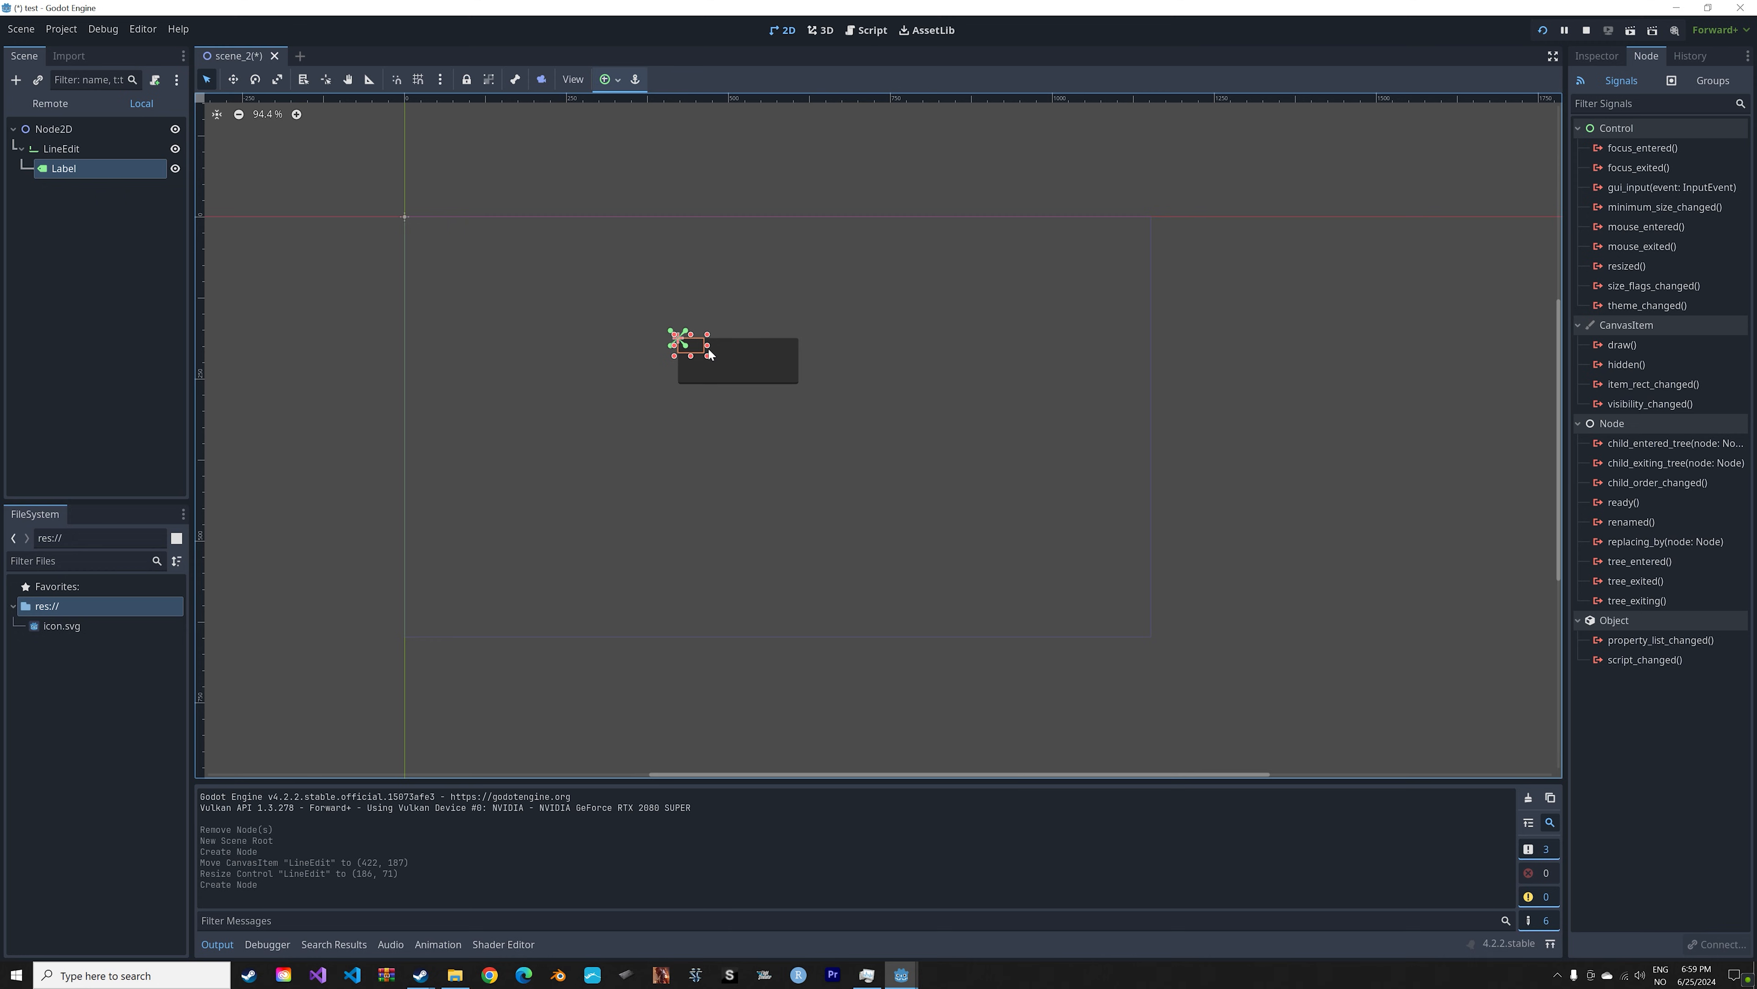
Place the Label just below the LineEdit, widen it to match, and parent it under Node2D.
left_click_drag(689, 341, 692, 413)
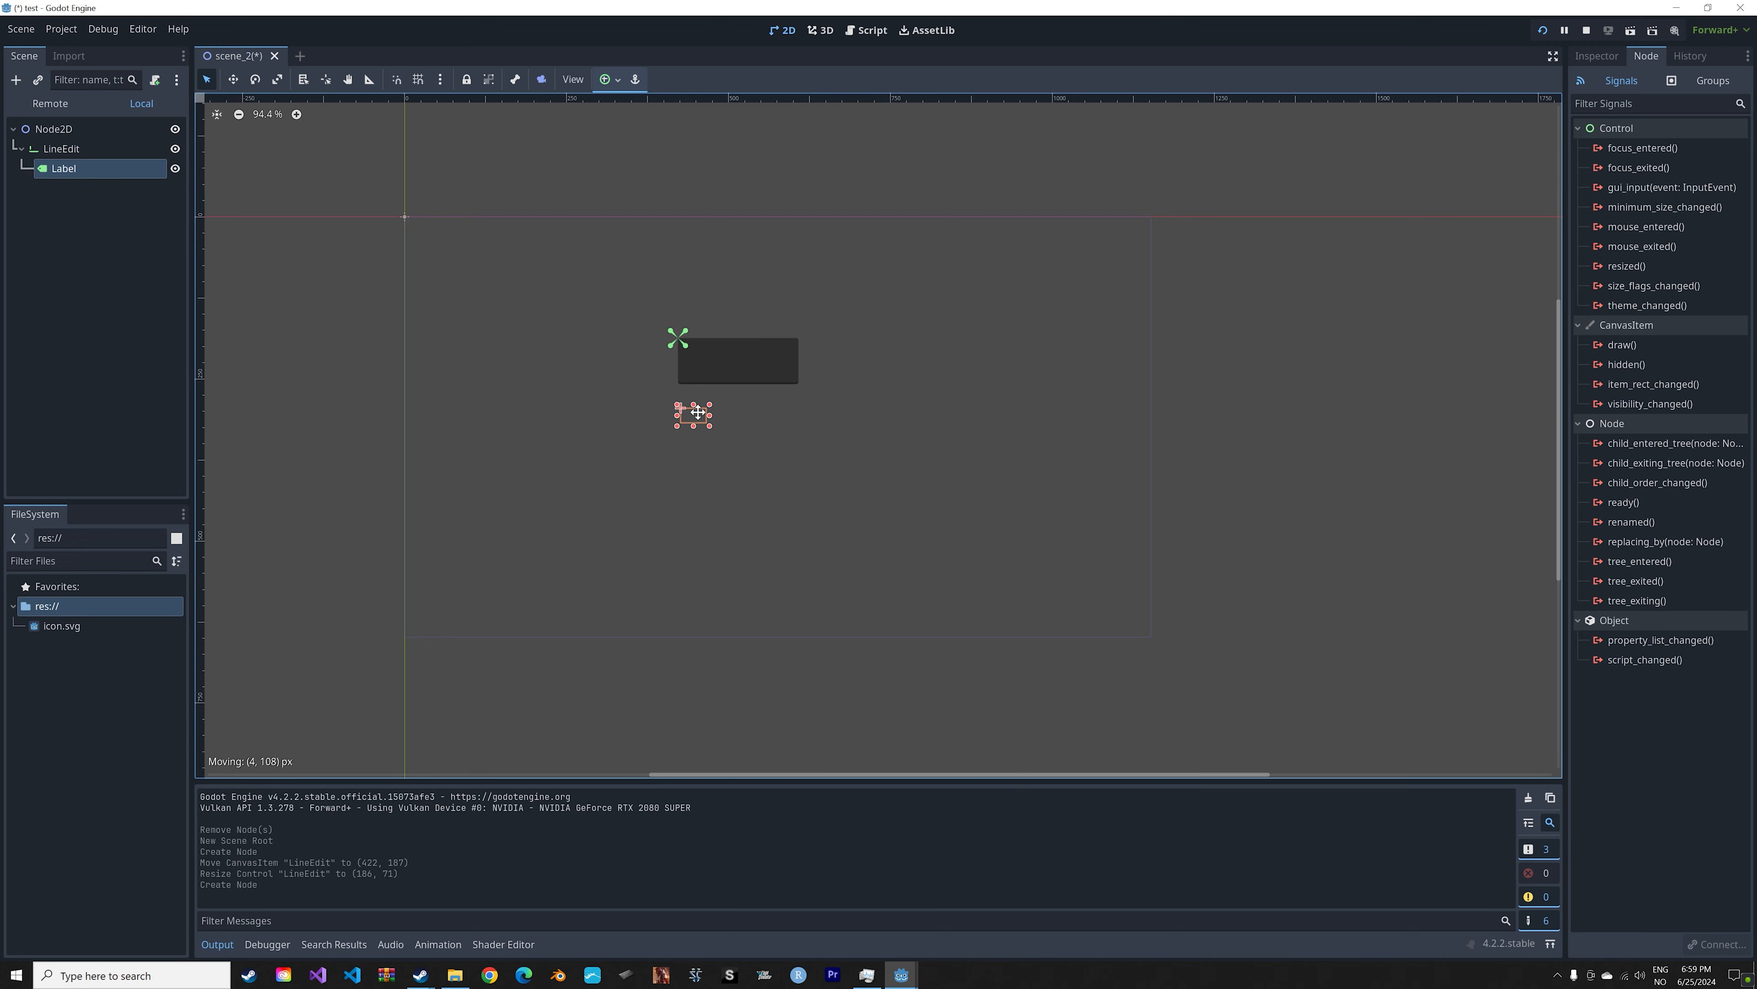
left_click_drag(697, 413, 708, 416)
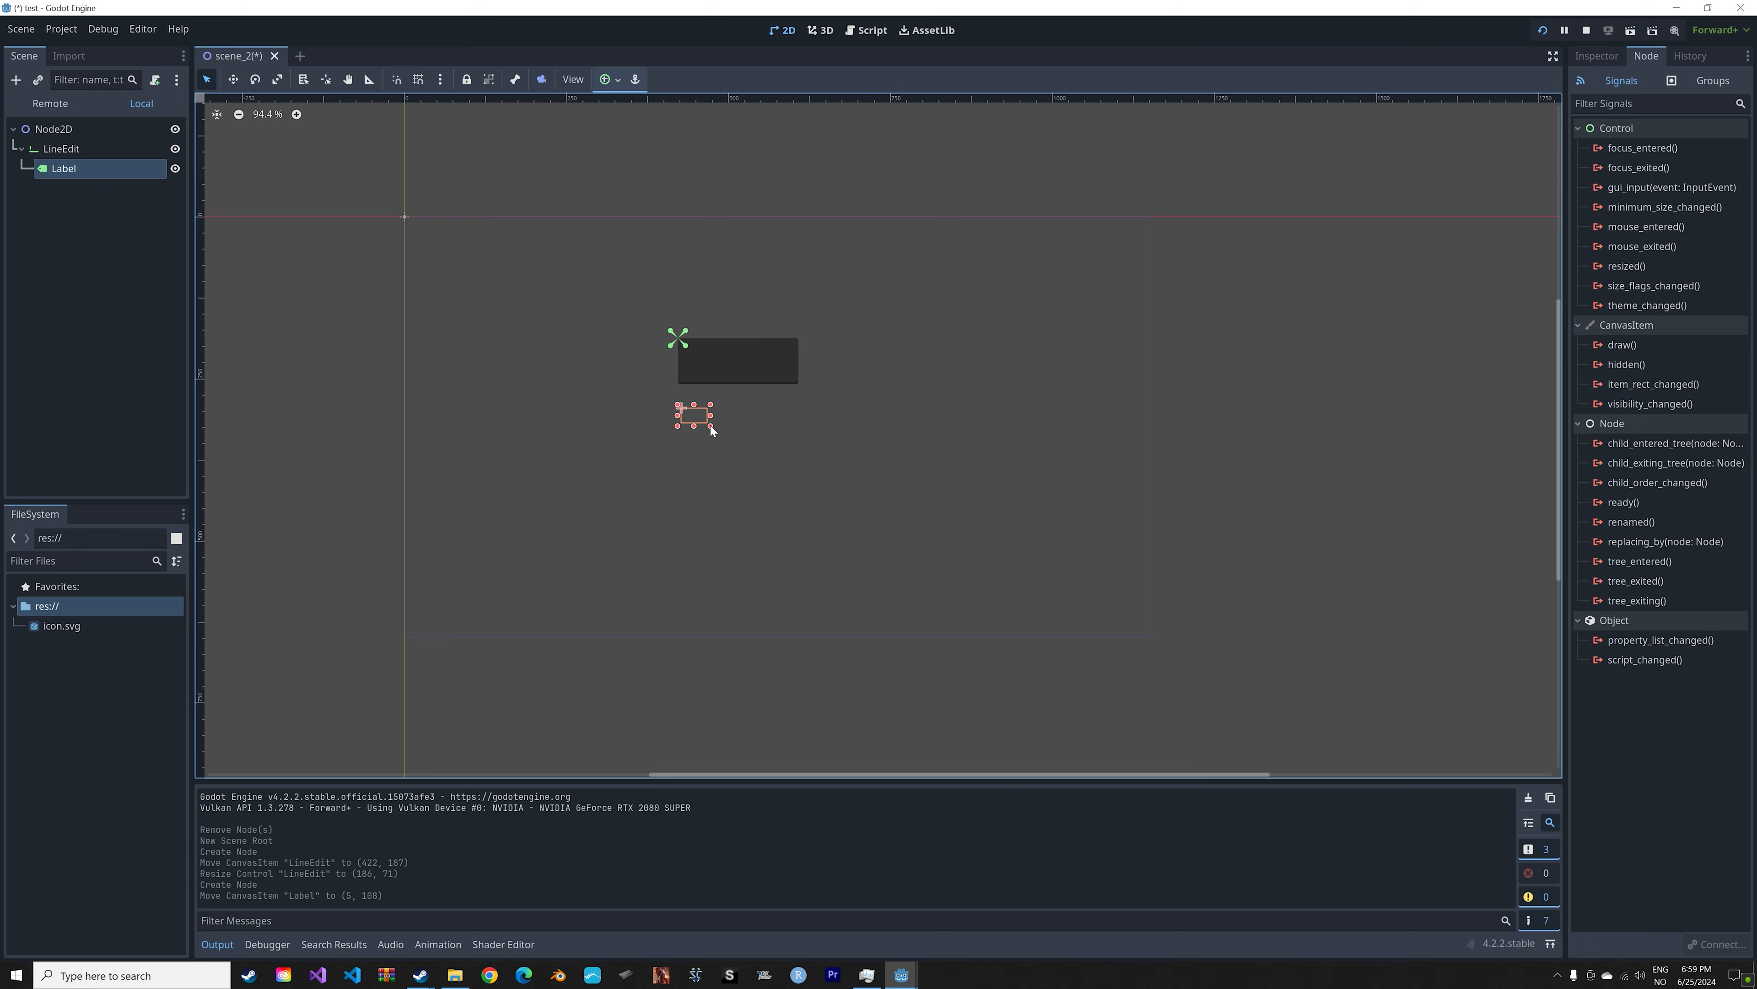
left_click_drag(708, 428, 803, 454)
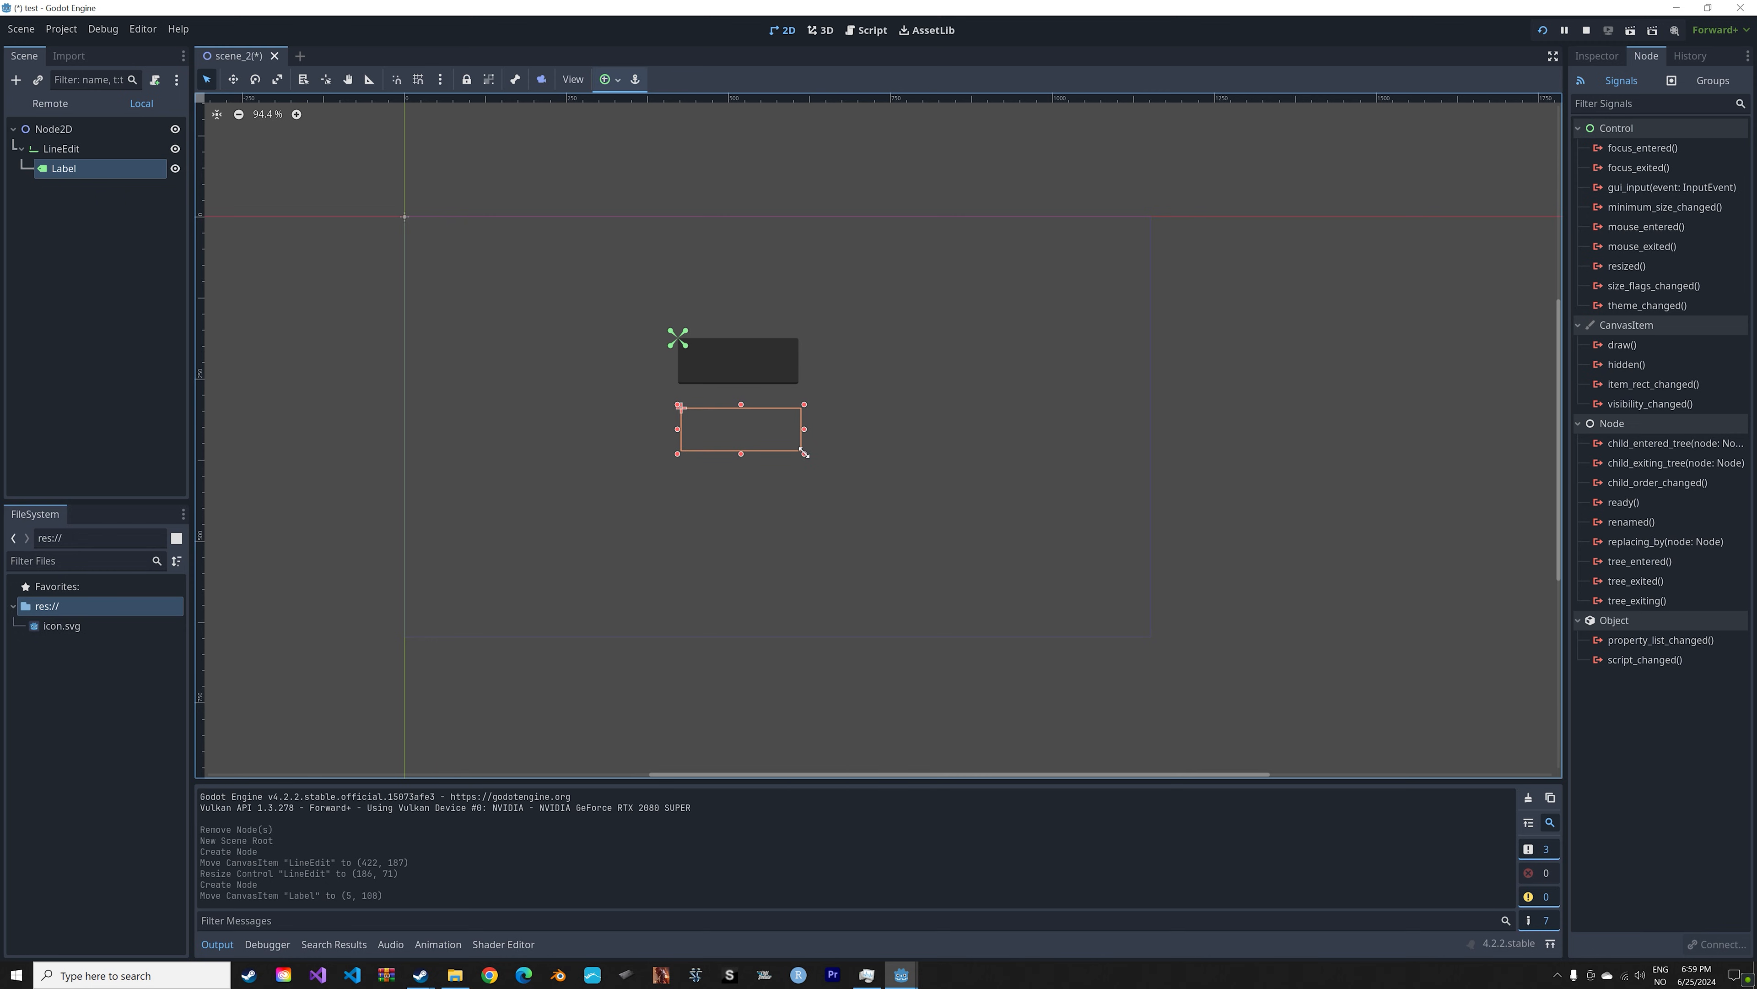
left_click_drag(803, 429, 796, 429)
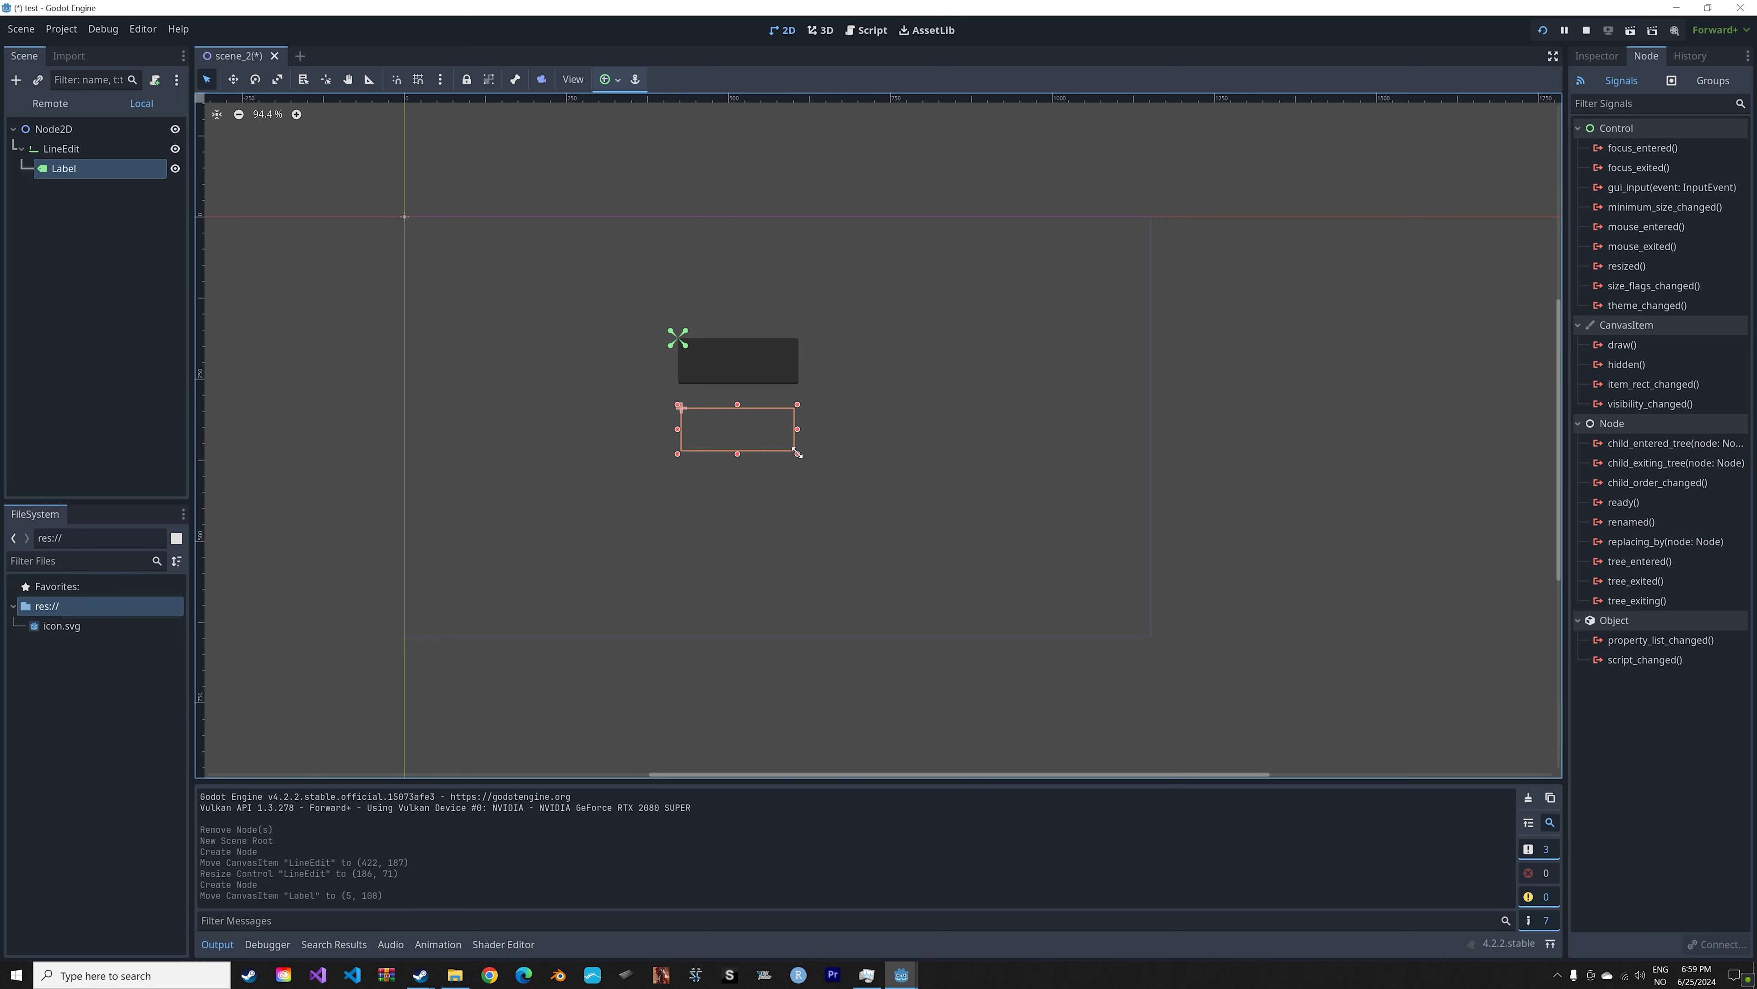
left_click_drag(796, 452, 795, 454)
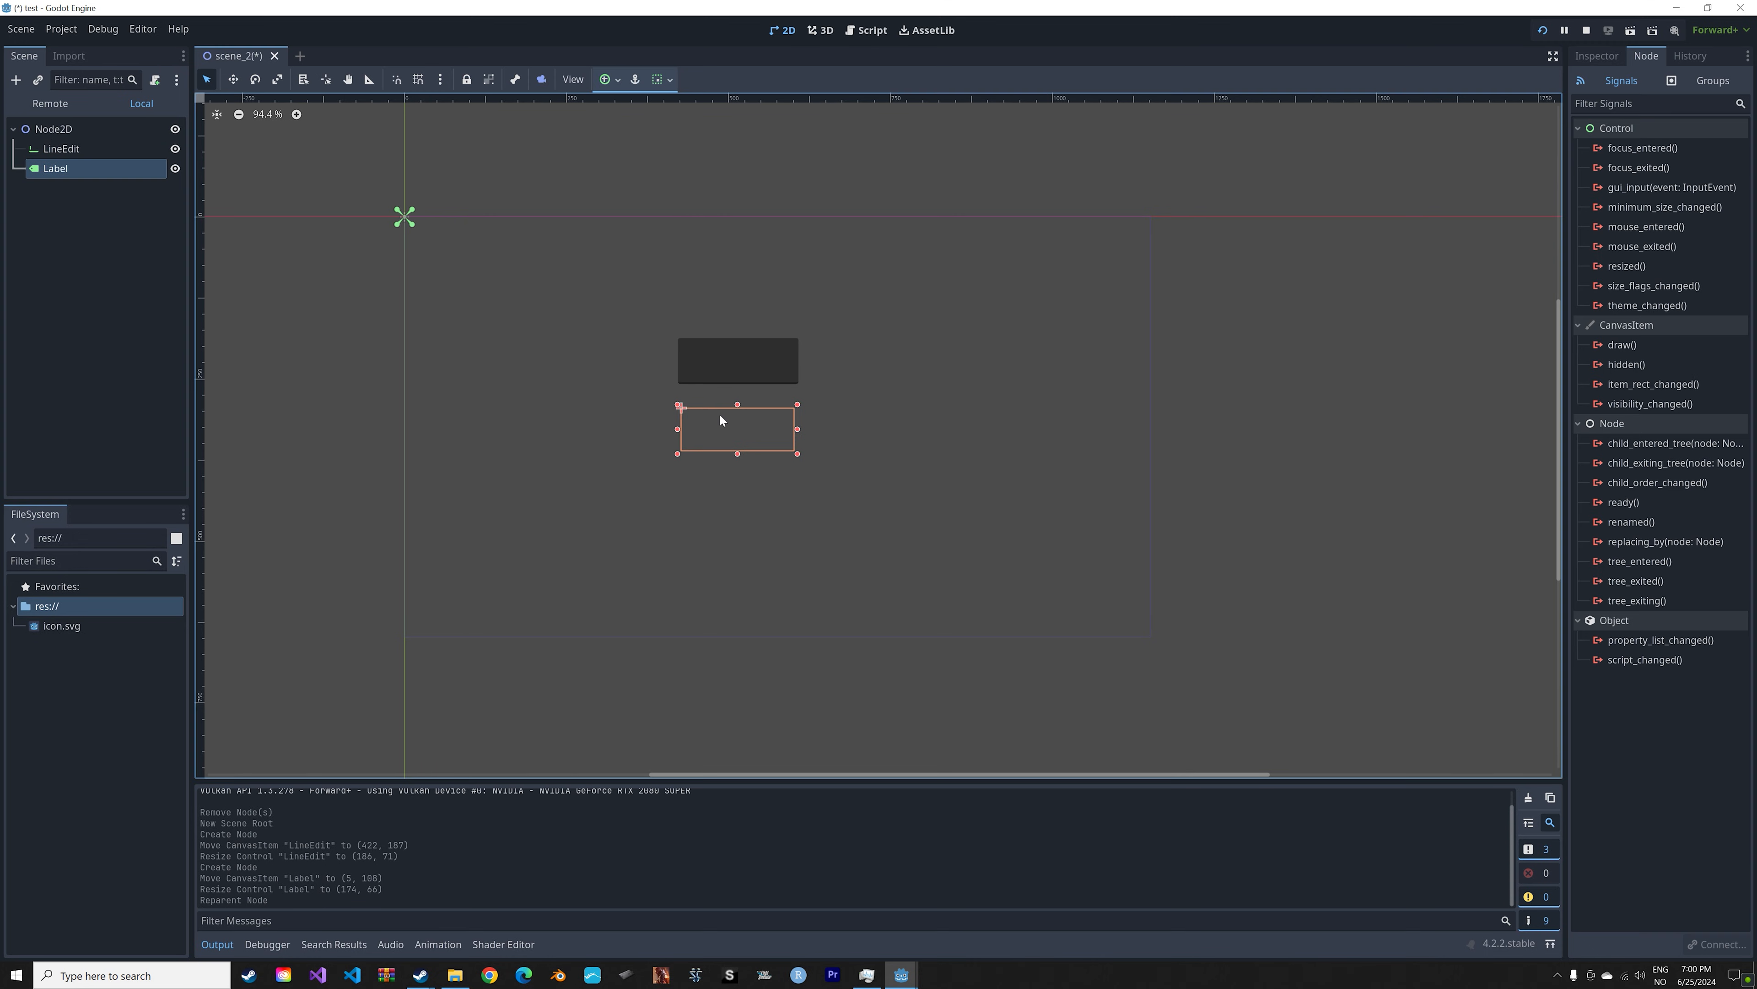
mouse_move(662, 371)
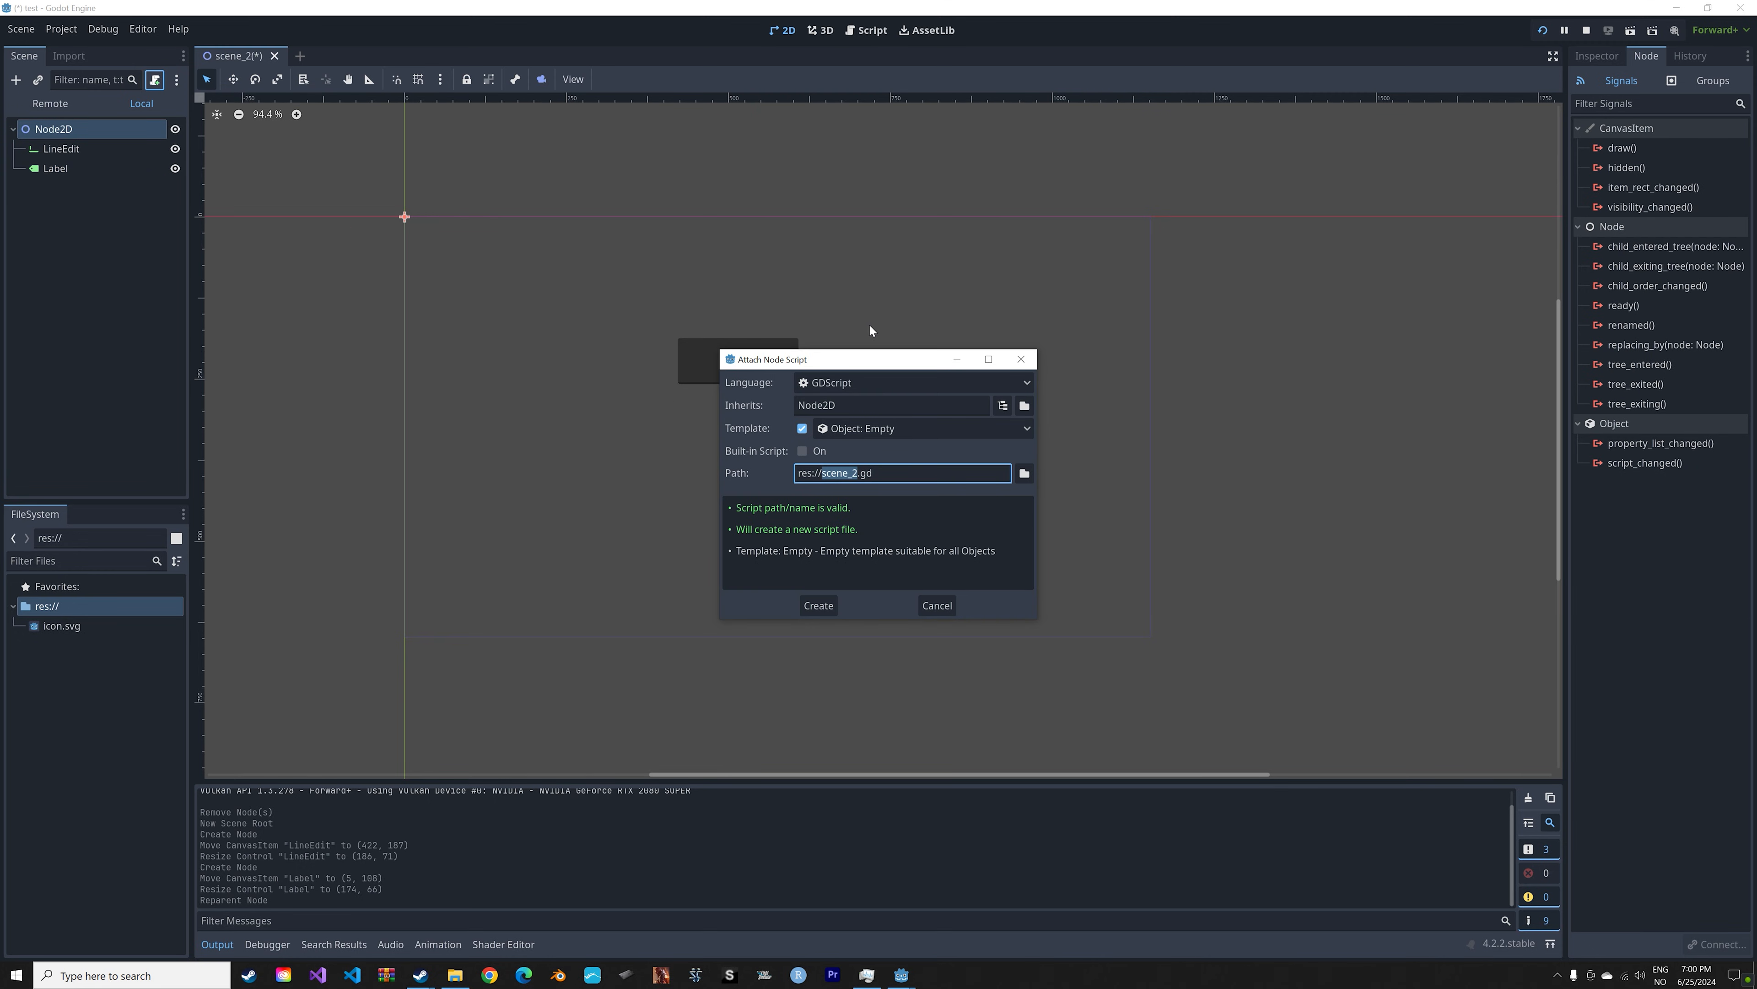
Attach a new script res://scene_2.gd to the Node2D root.
left_click(817, 605)
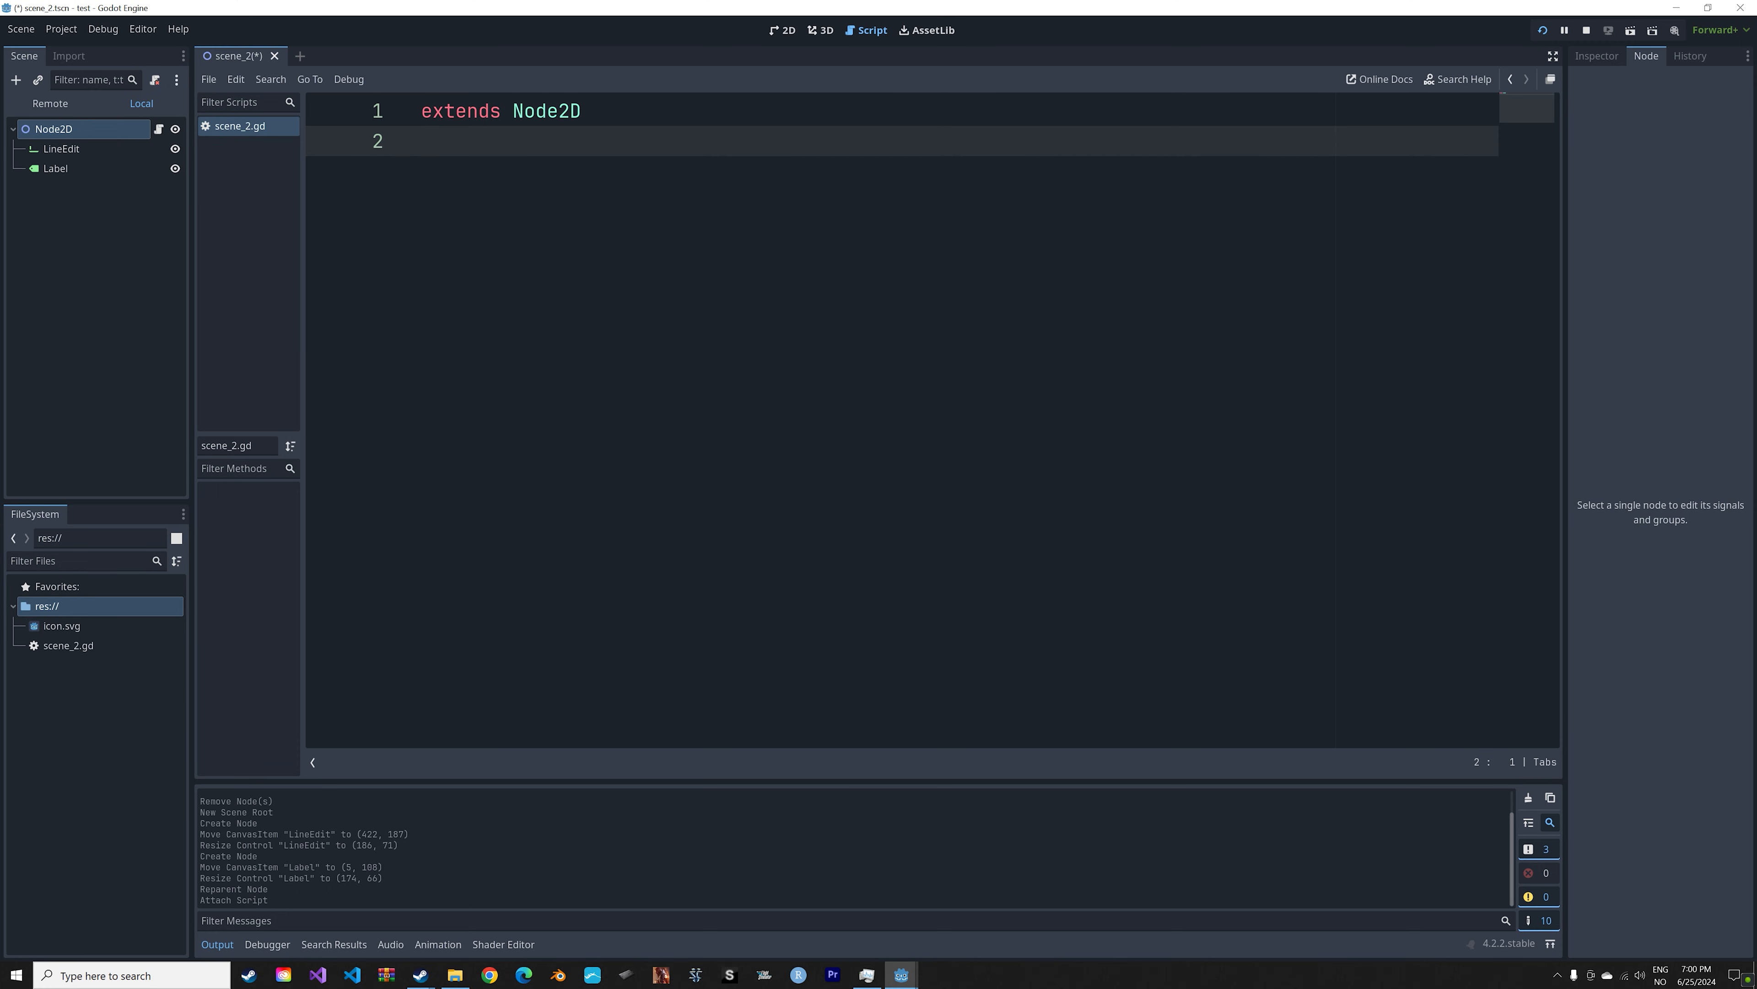
key("enter")
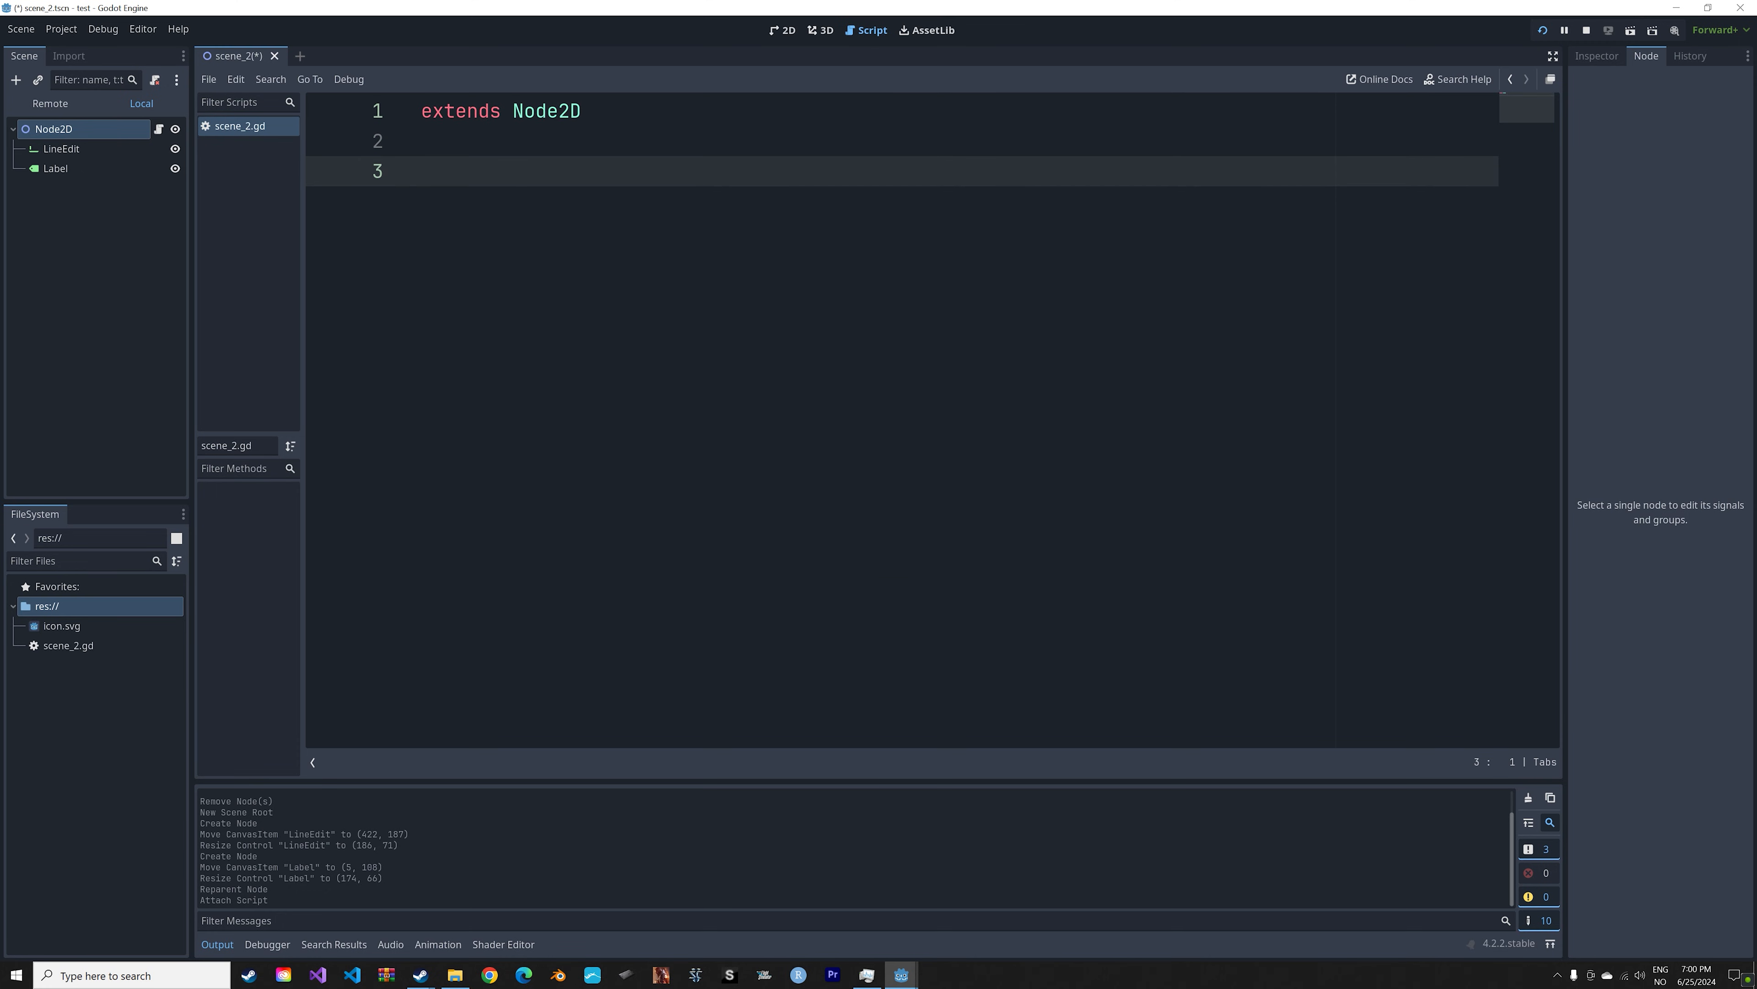
type("@onready var line_")
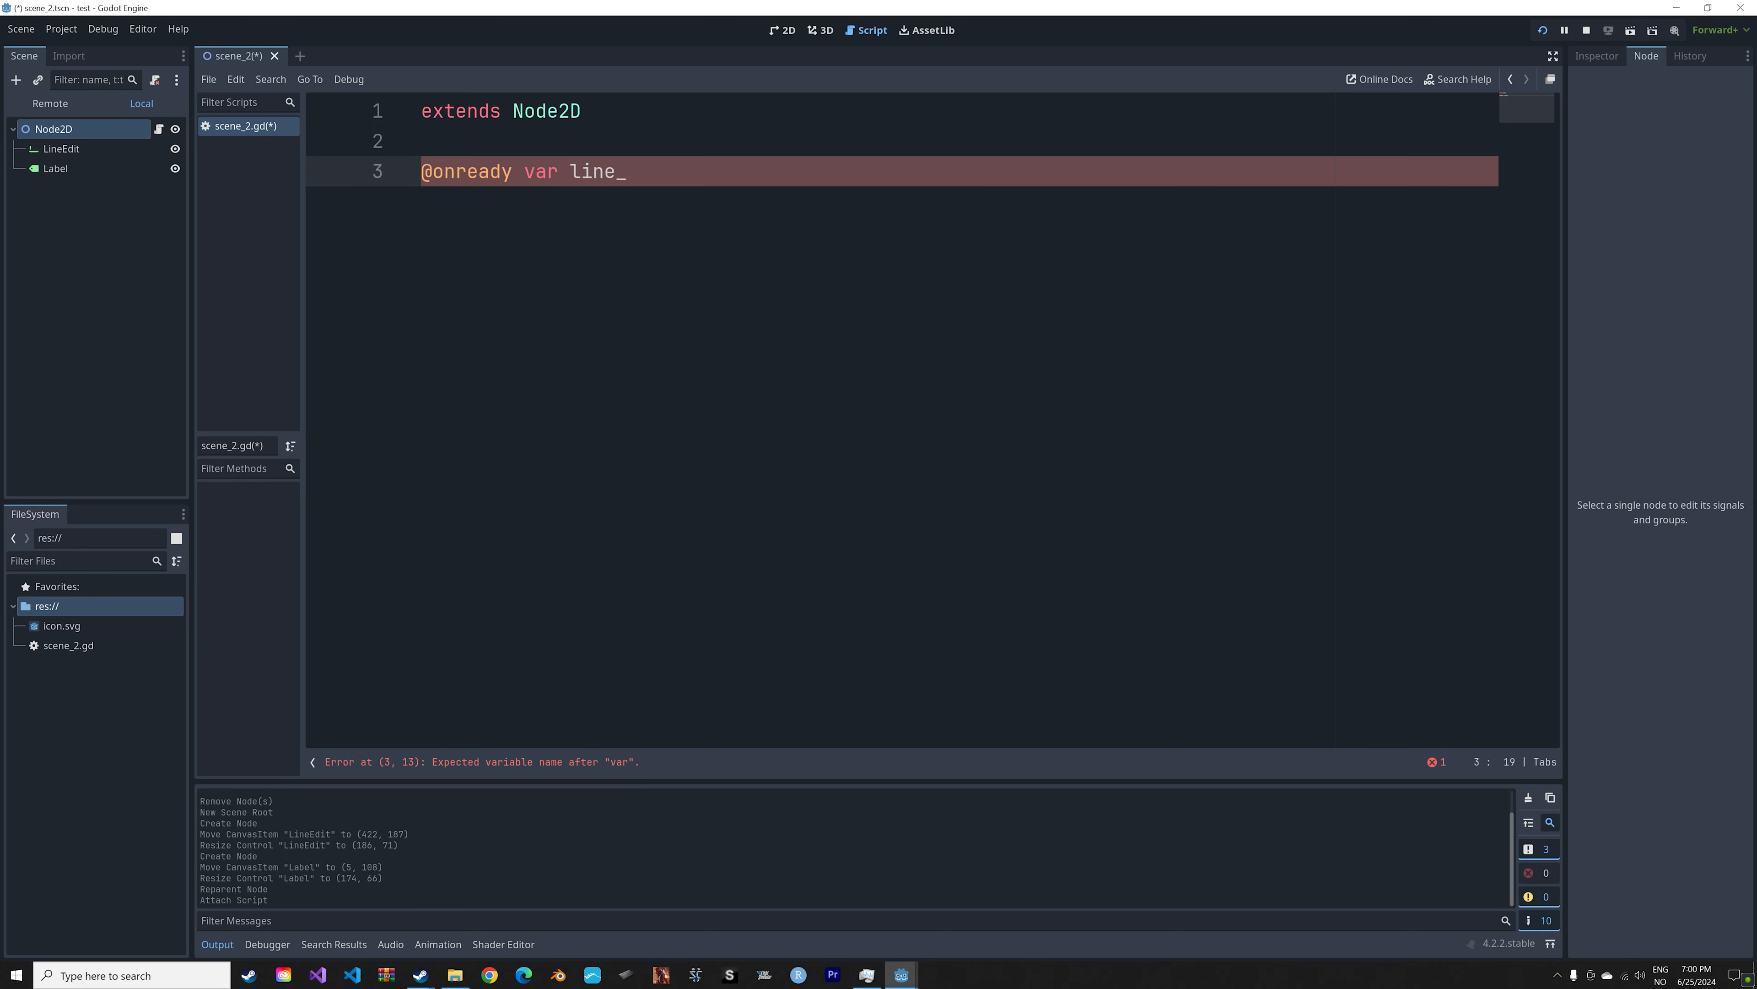
type("edit:")
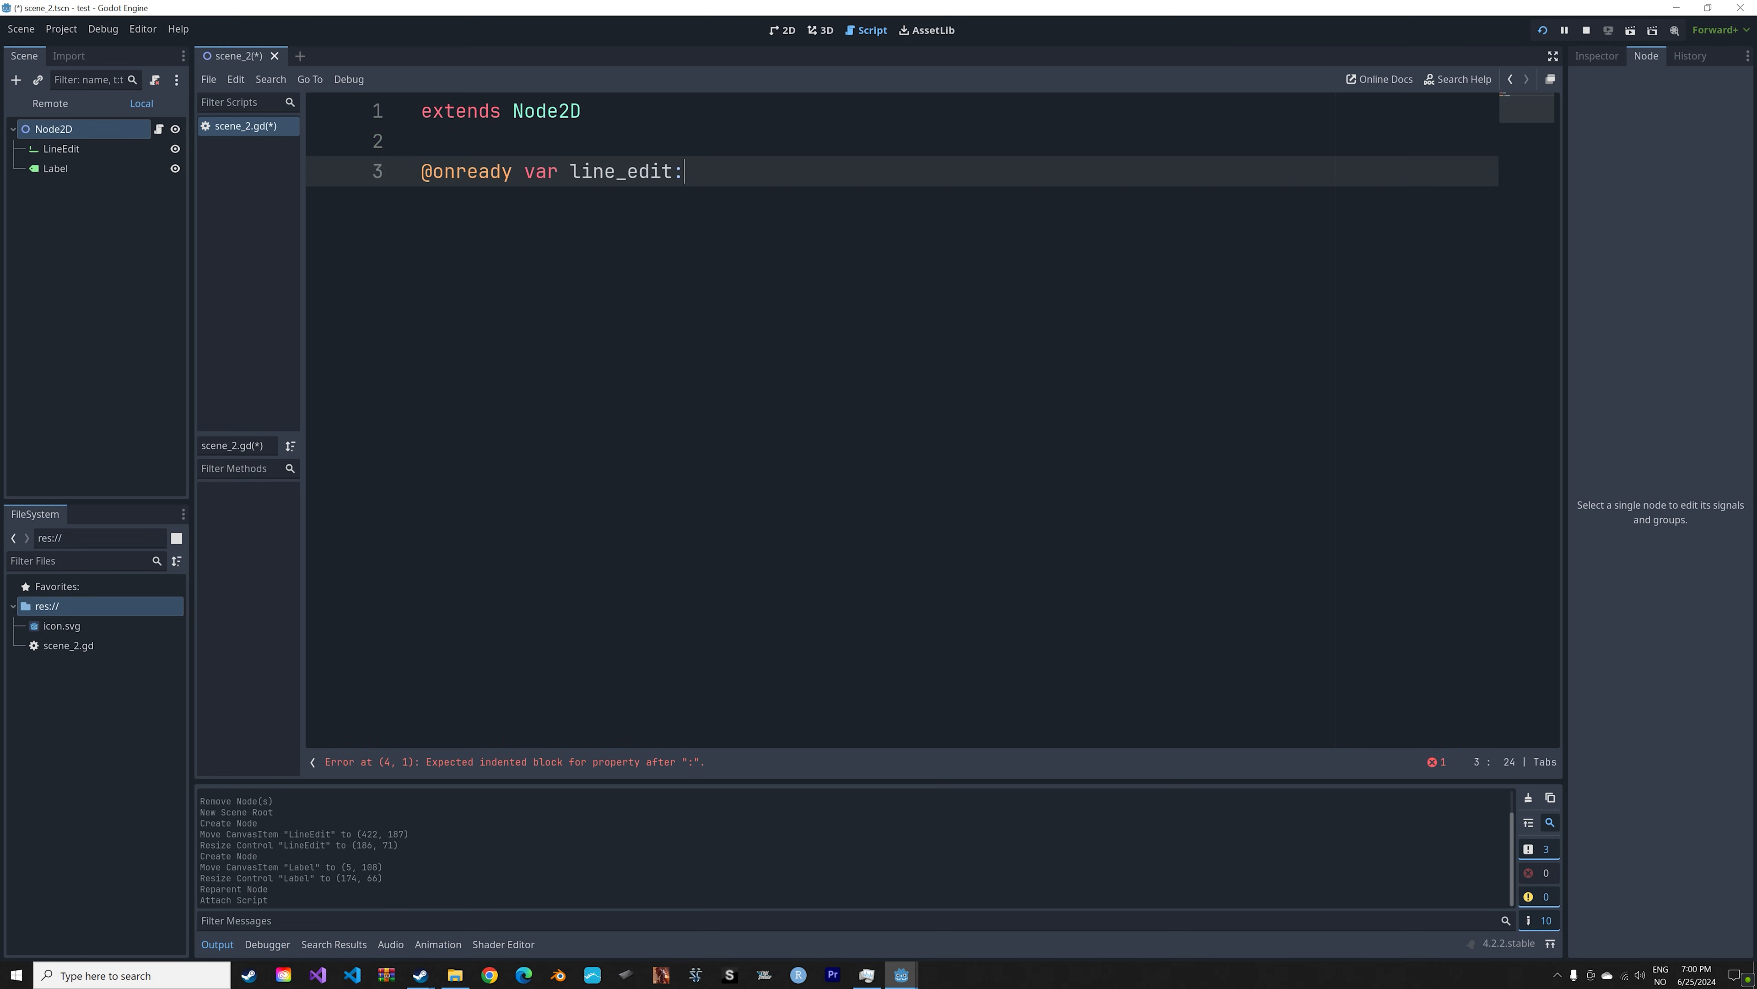
type("LineEdit =")
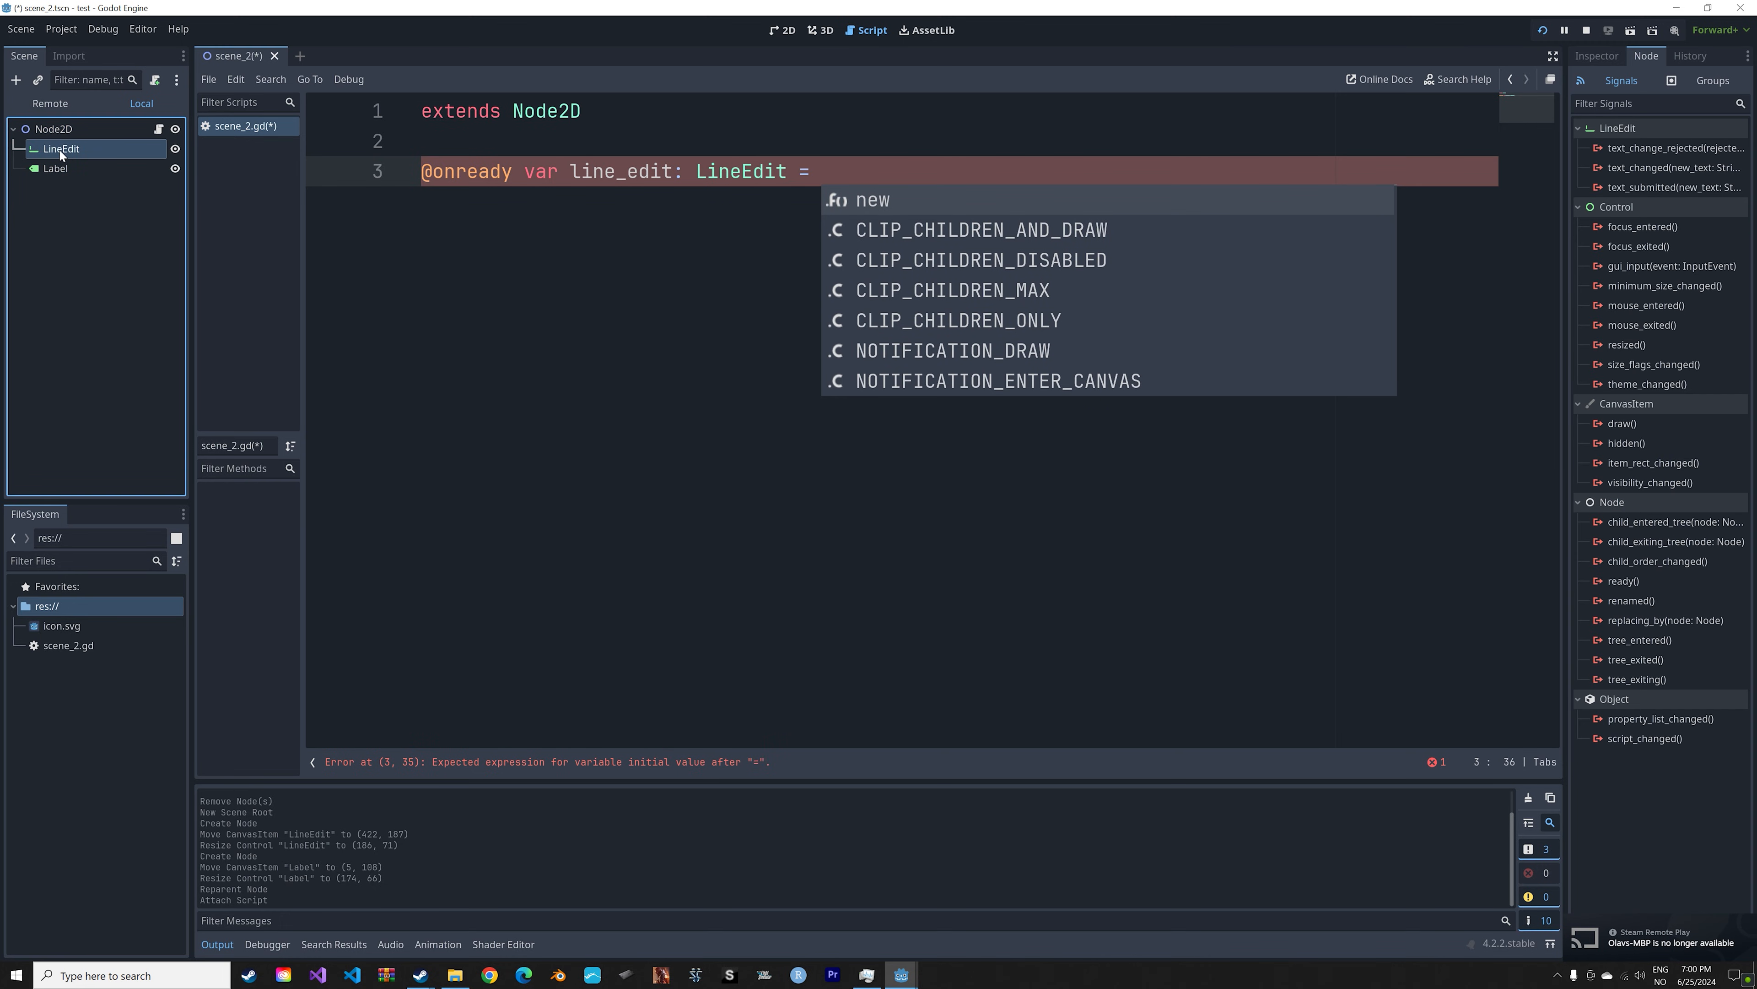
type("$LineEdit")
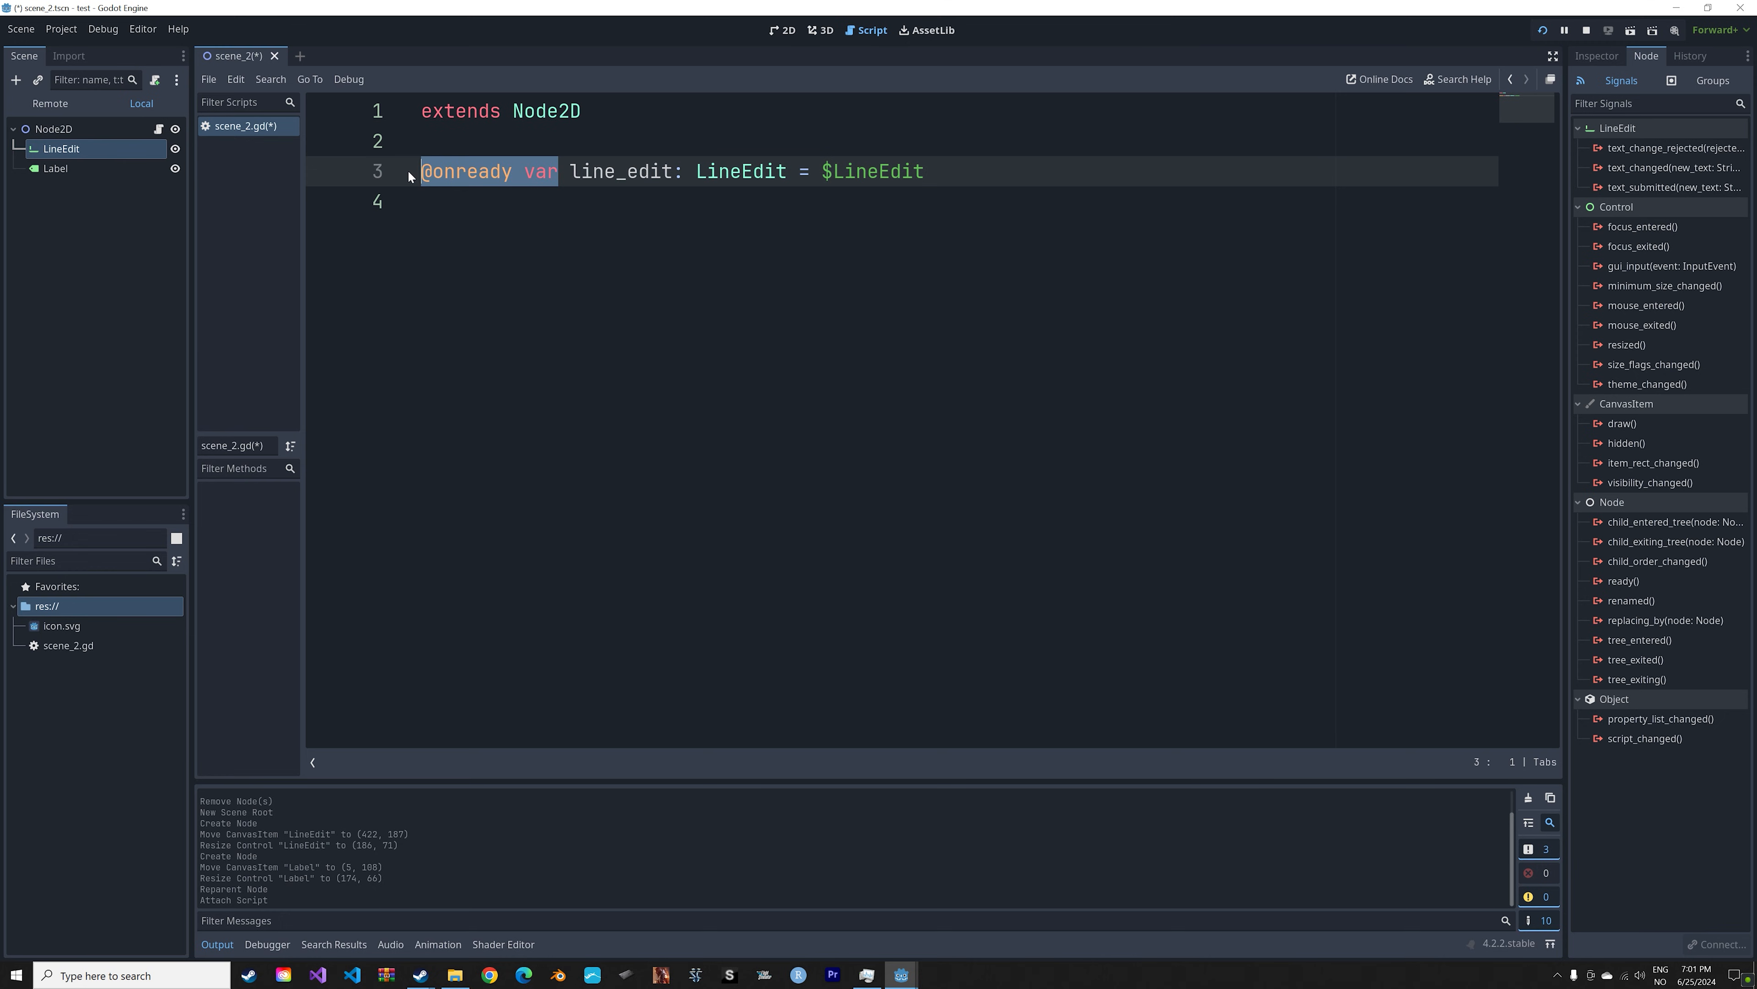
type("@onready var label")
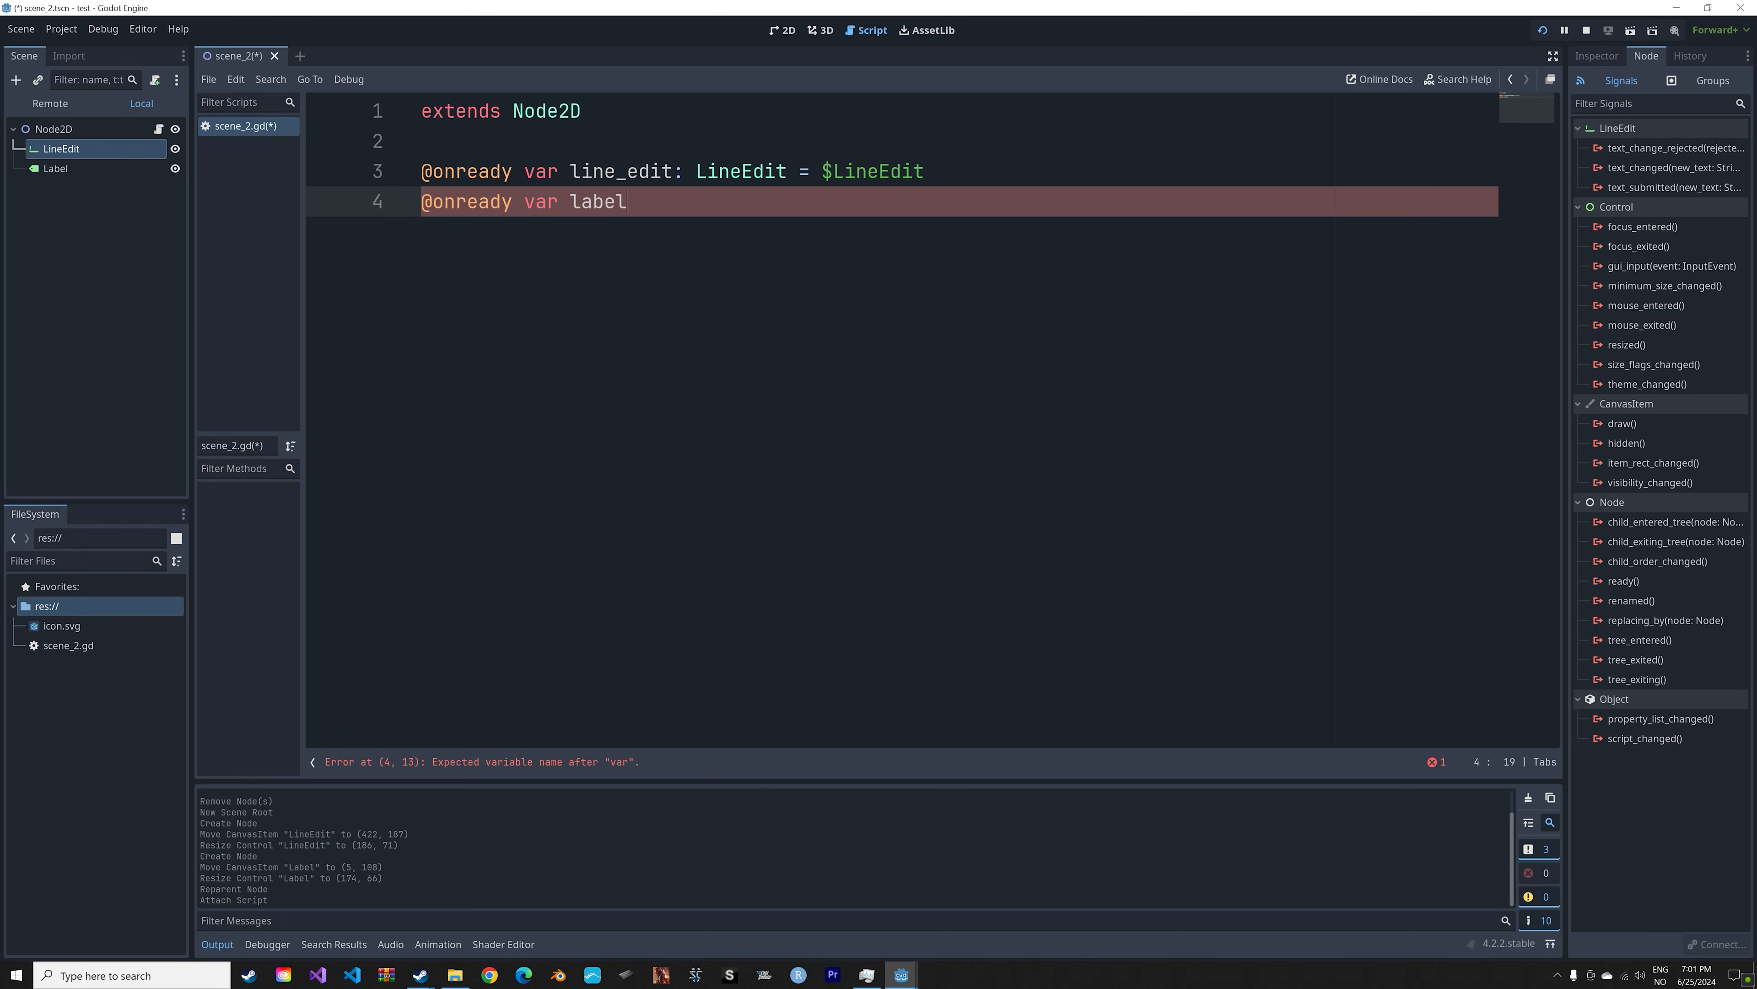
type(": Label")
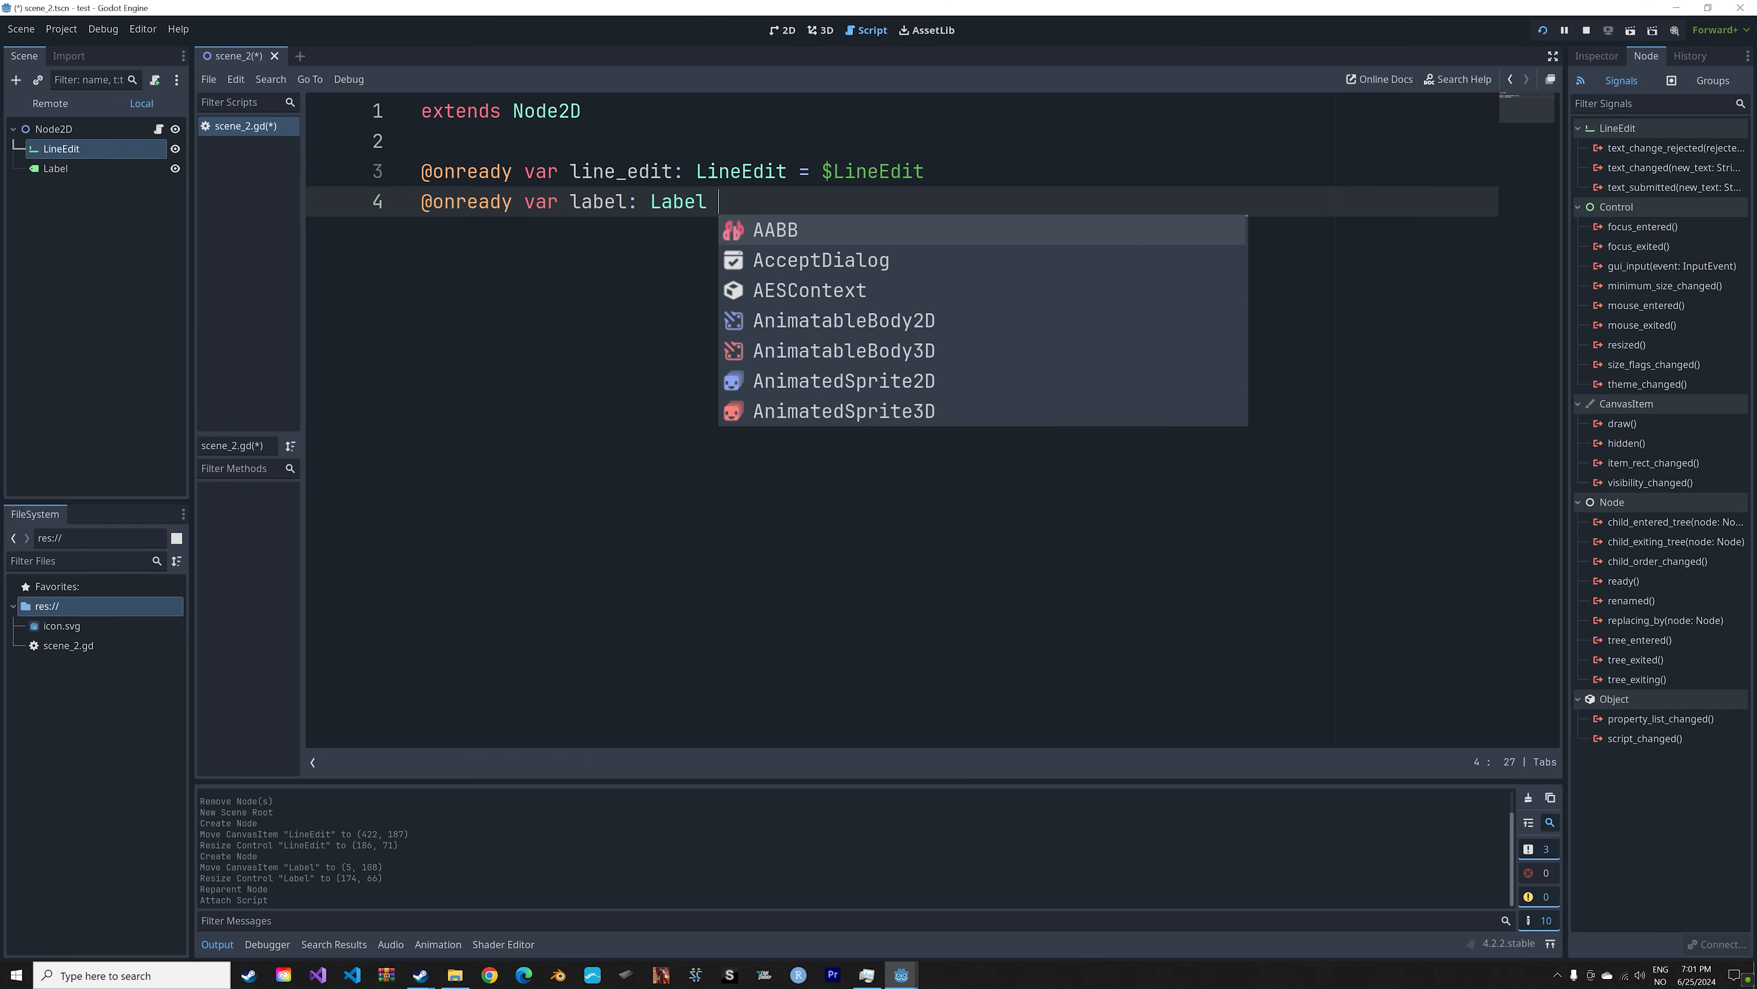
type("= $Label")
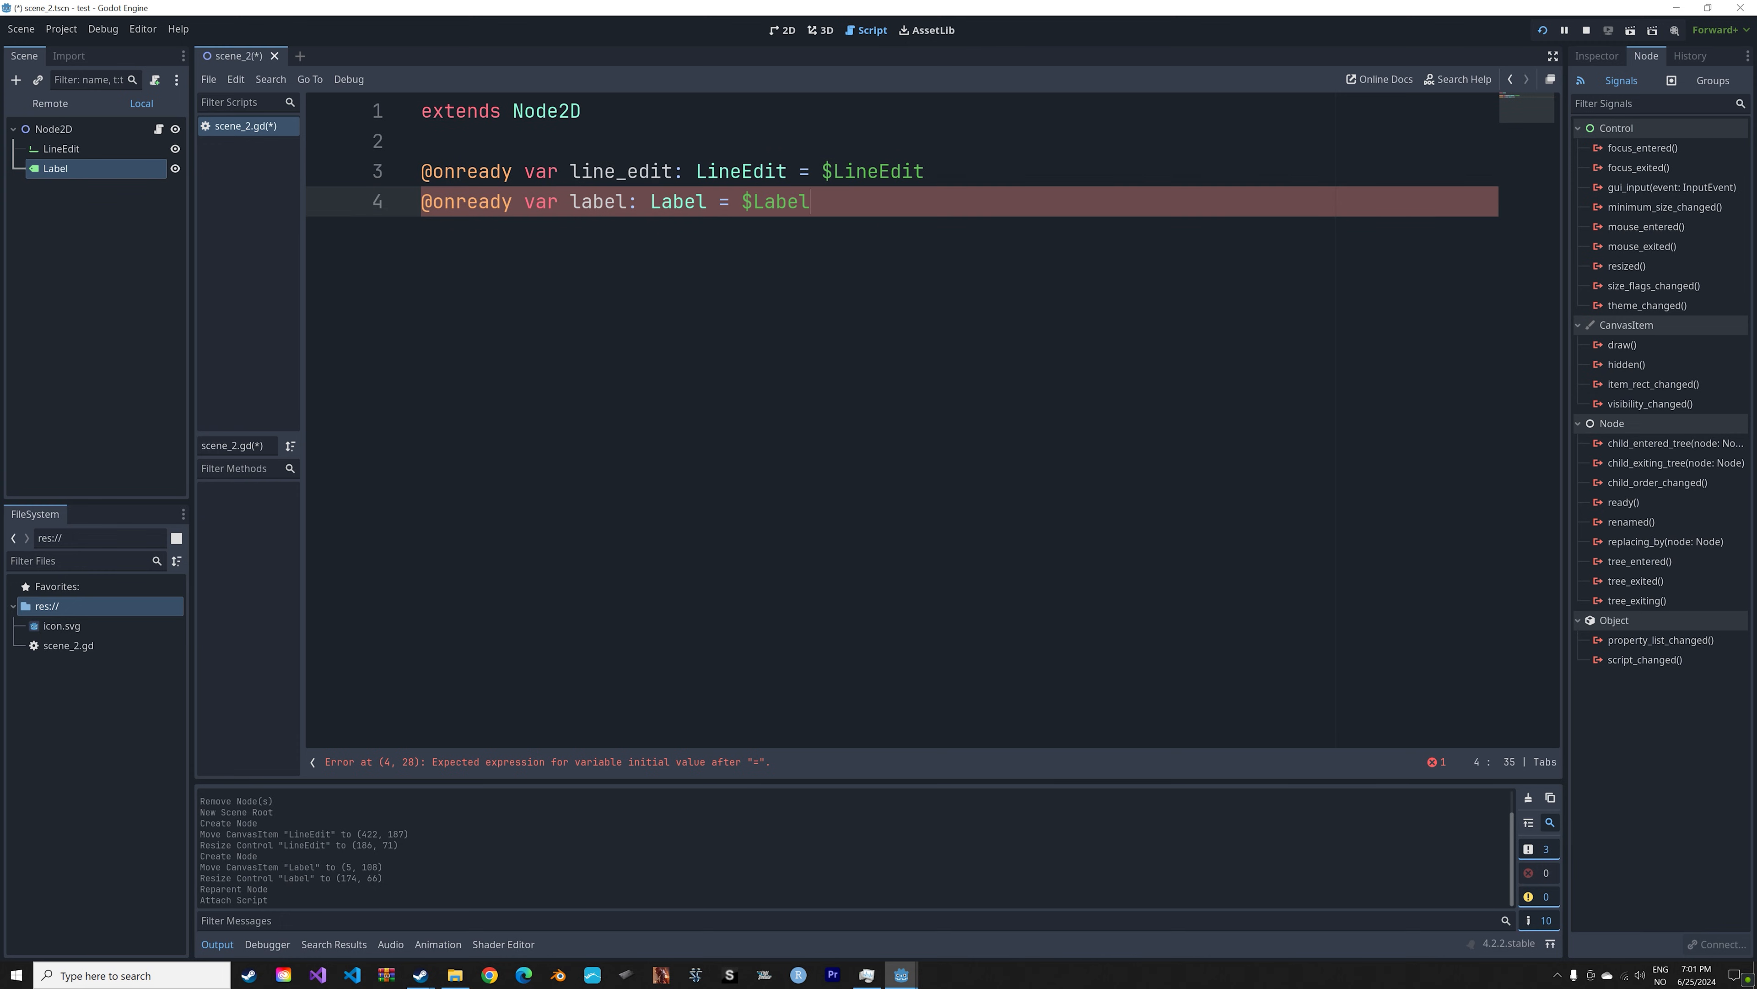
type("fun")
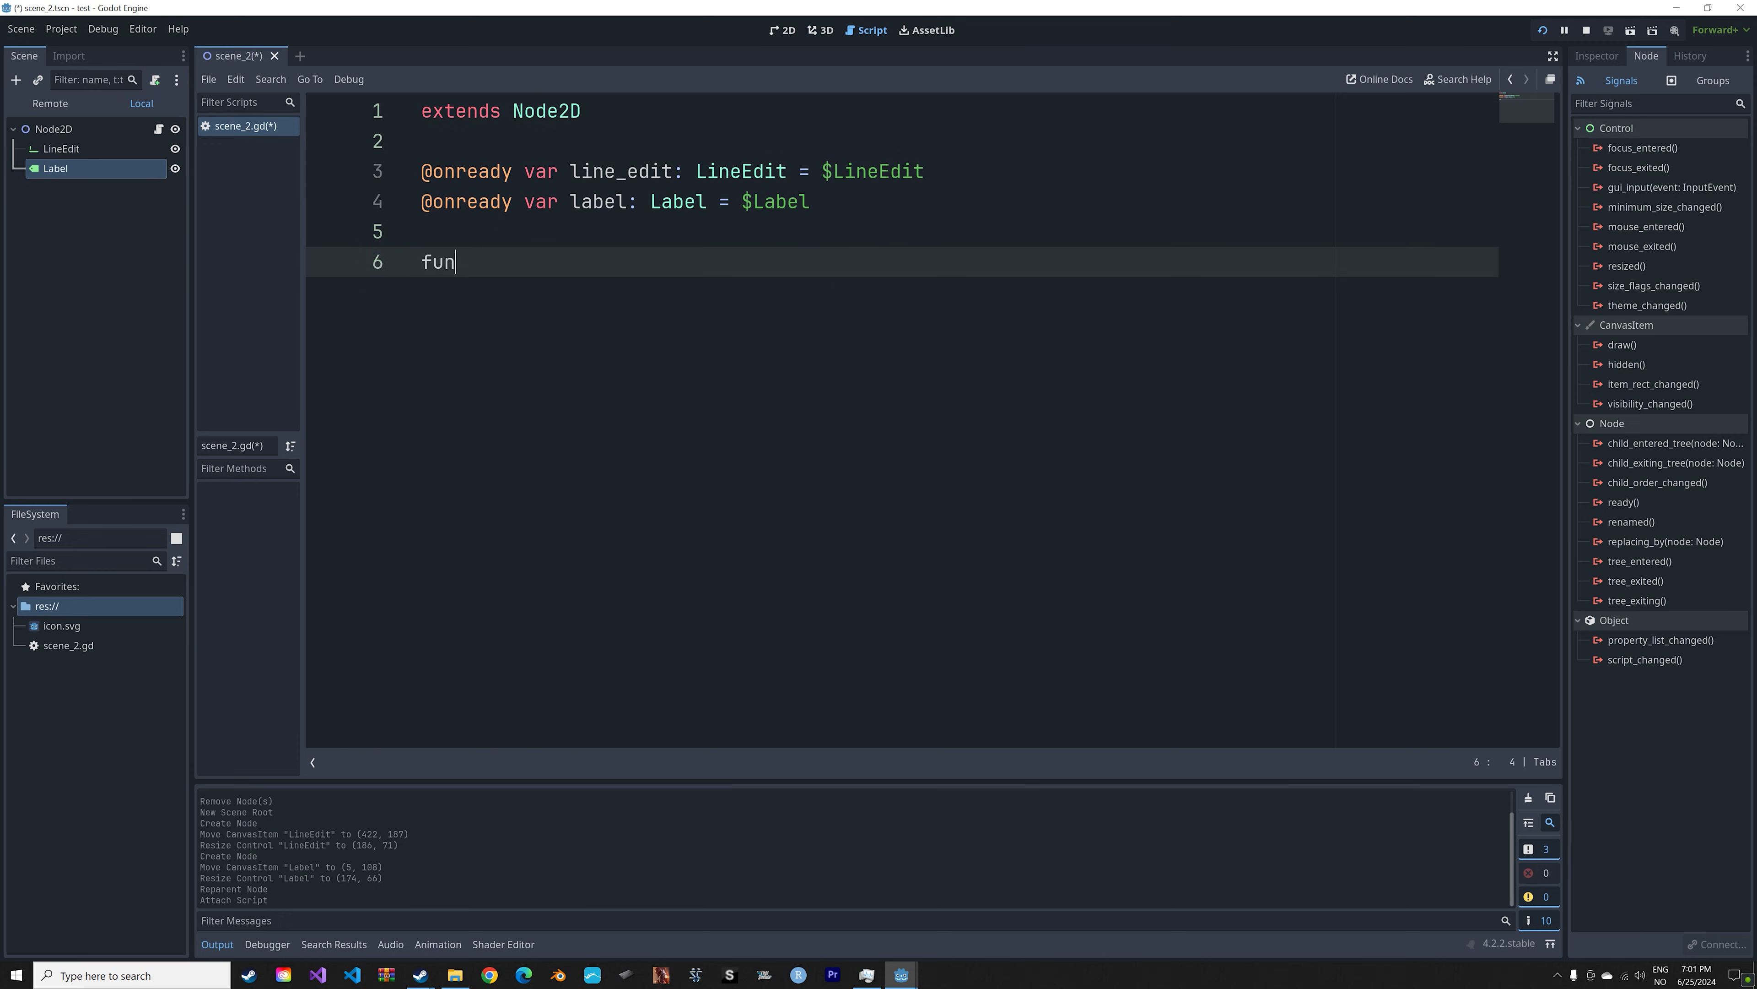
Write func _ready() connecting line_edit.text_submitted to _on_LineEdit_text_entered.
type("c")
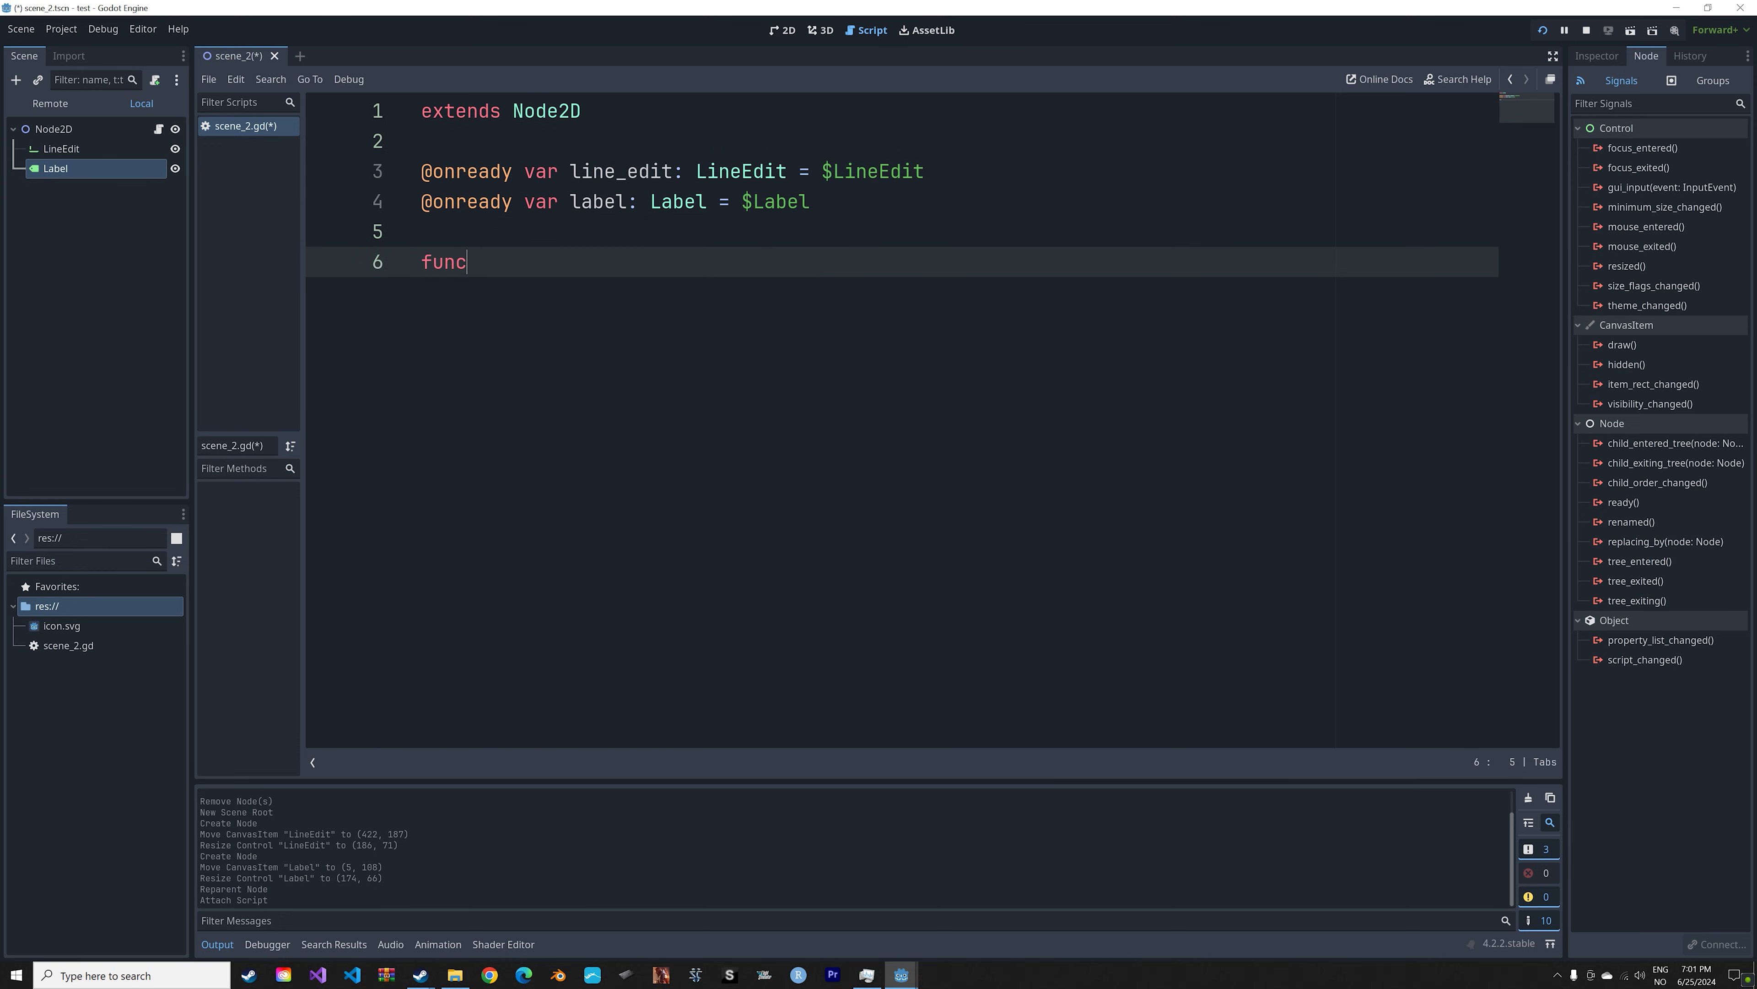
type("_ready():")
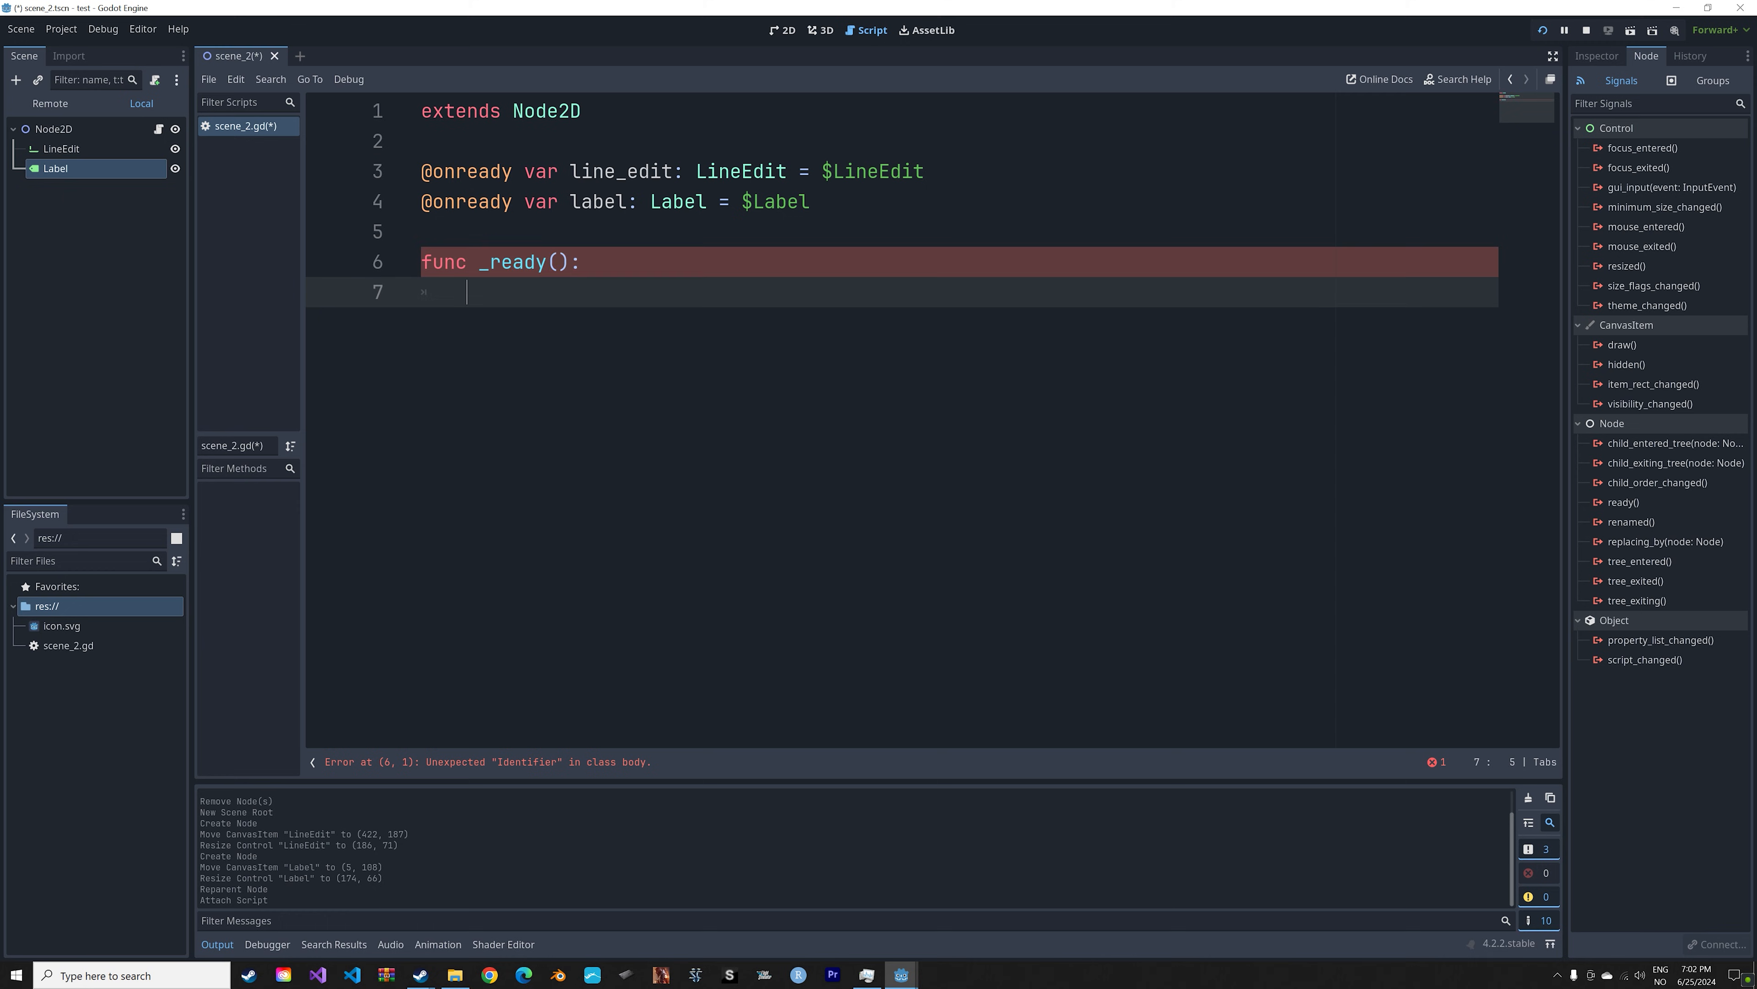
type("line_")
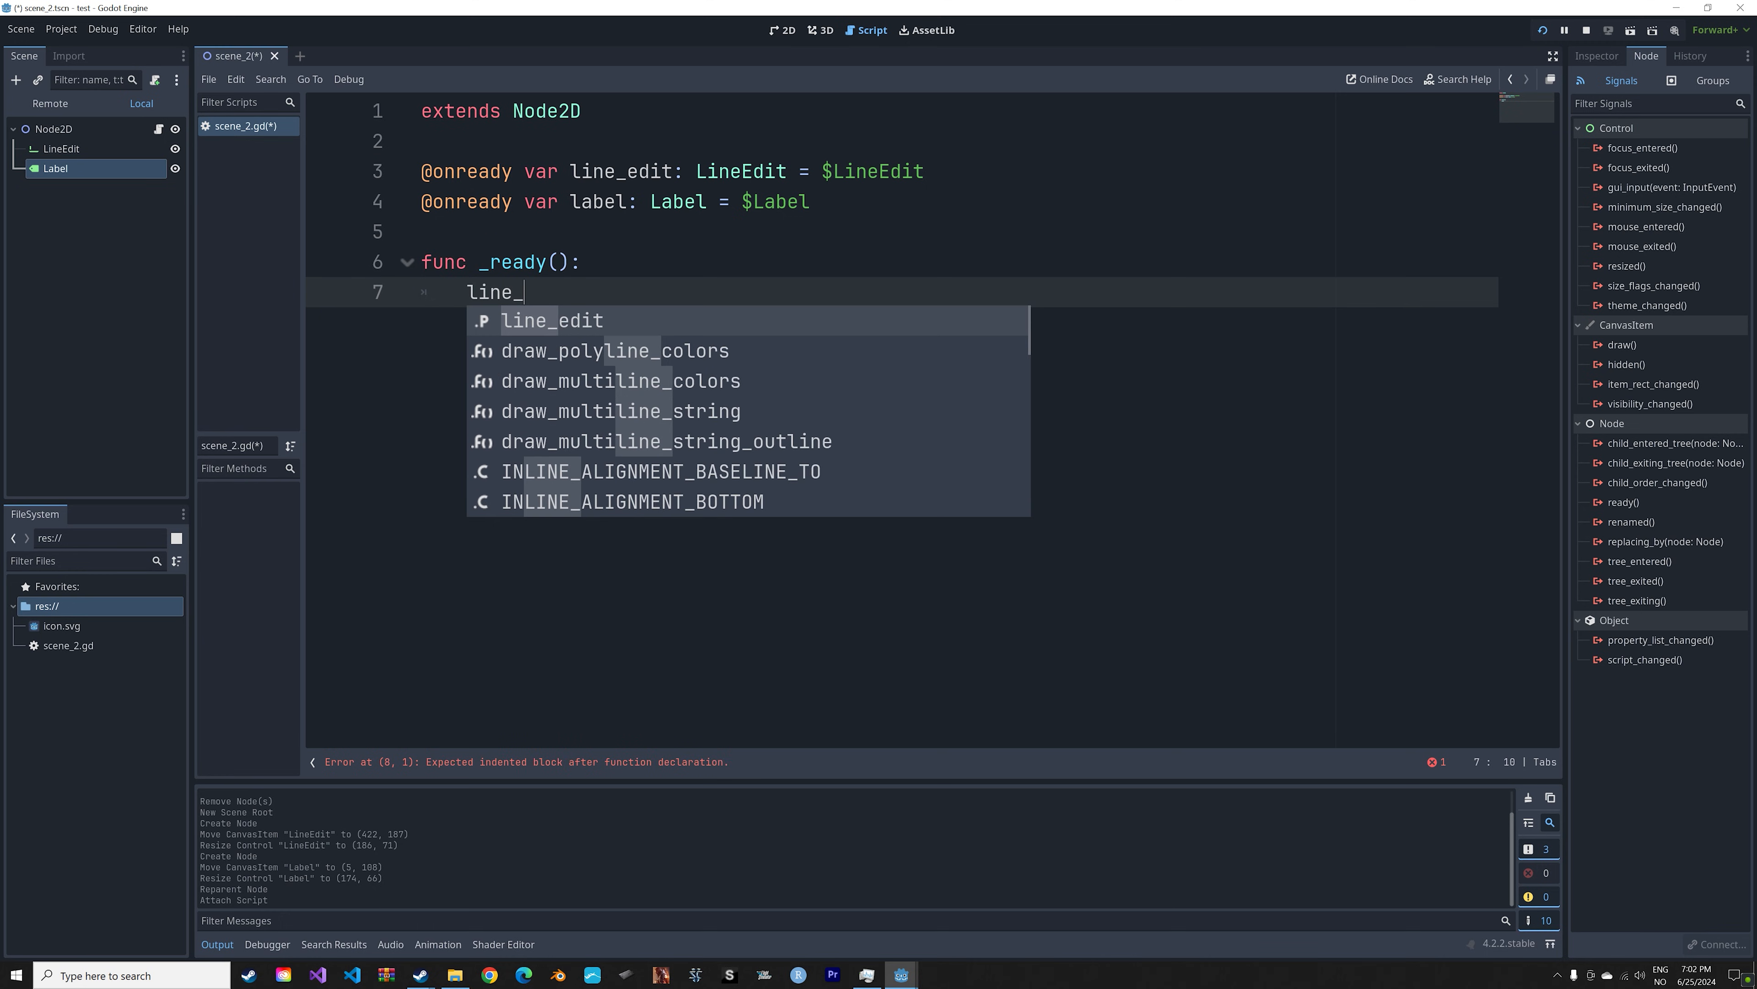
type("edit.text")
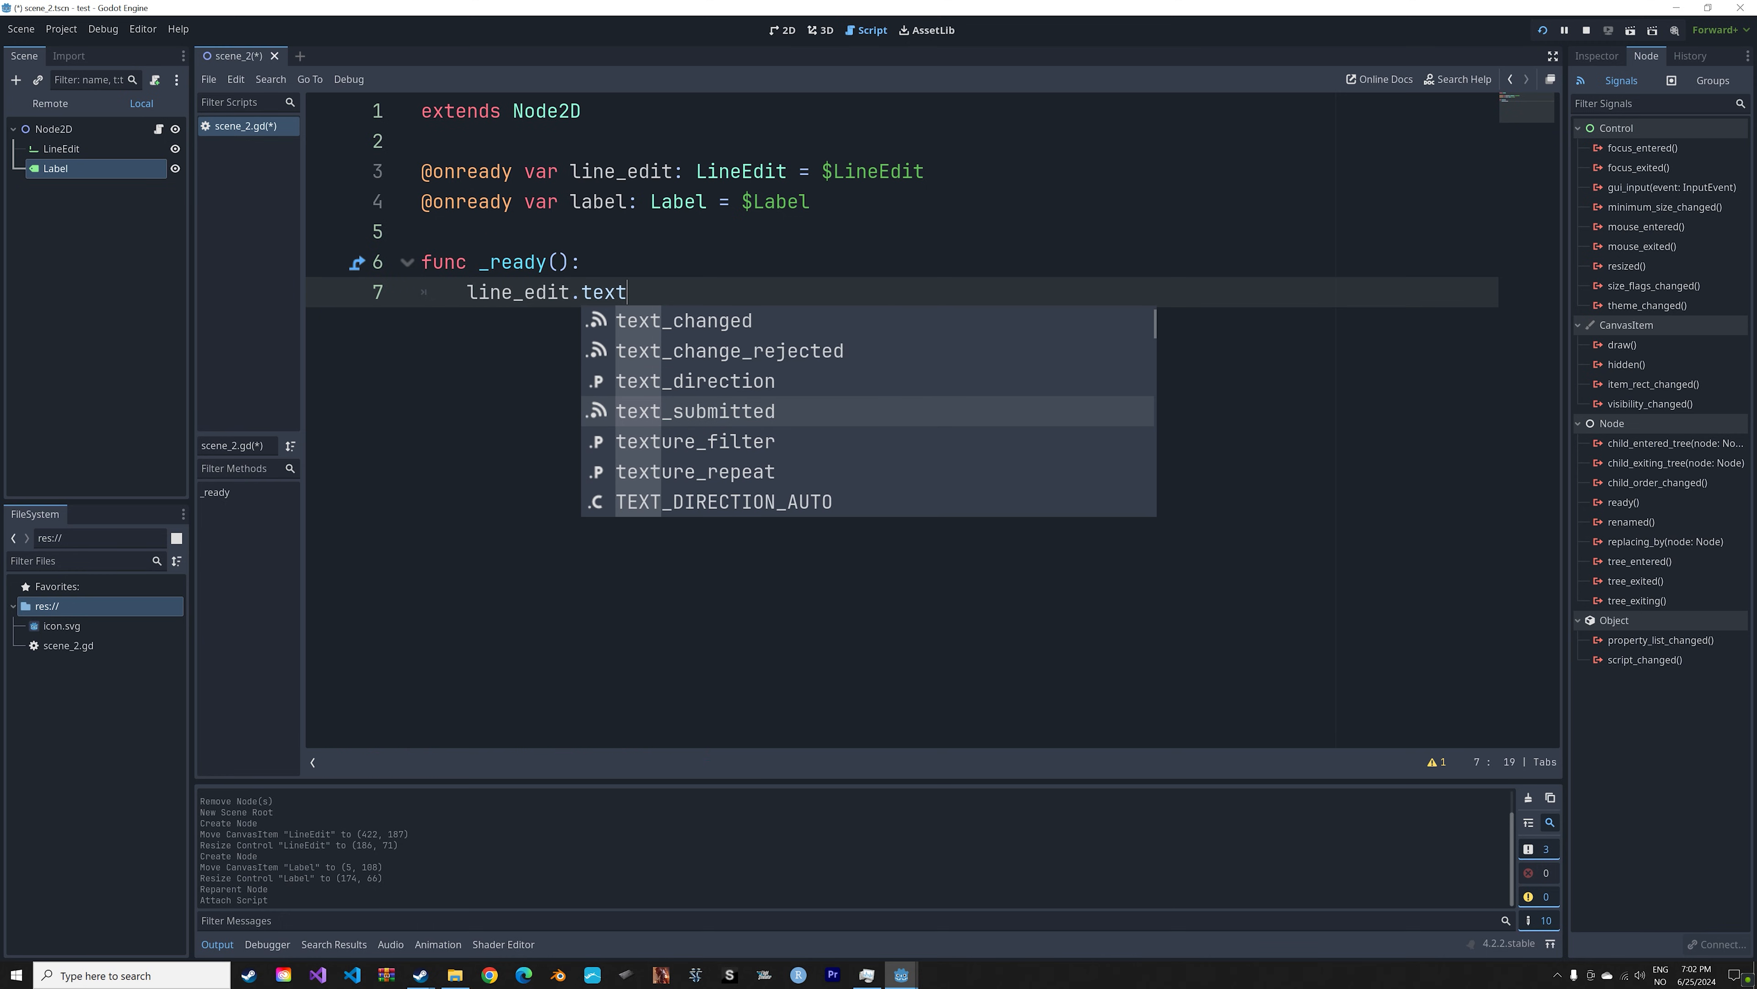
type("_submitted.connect")
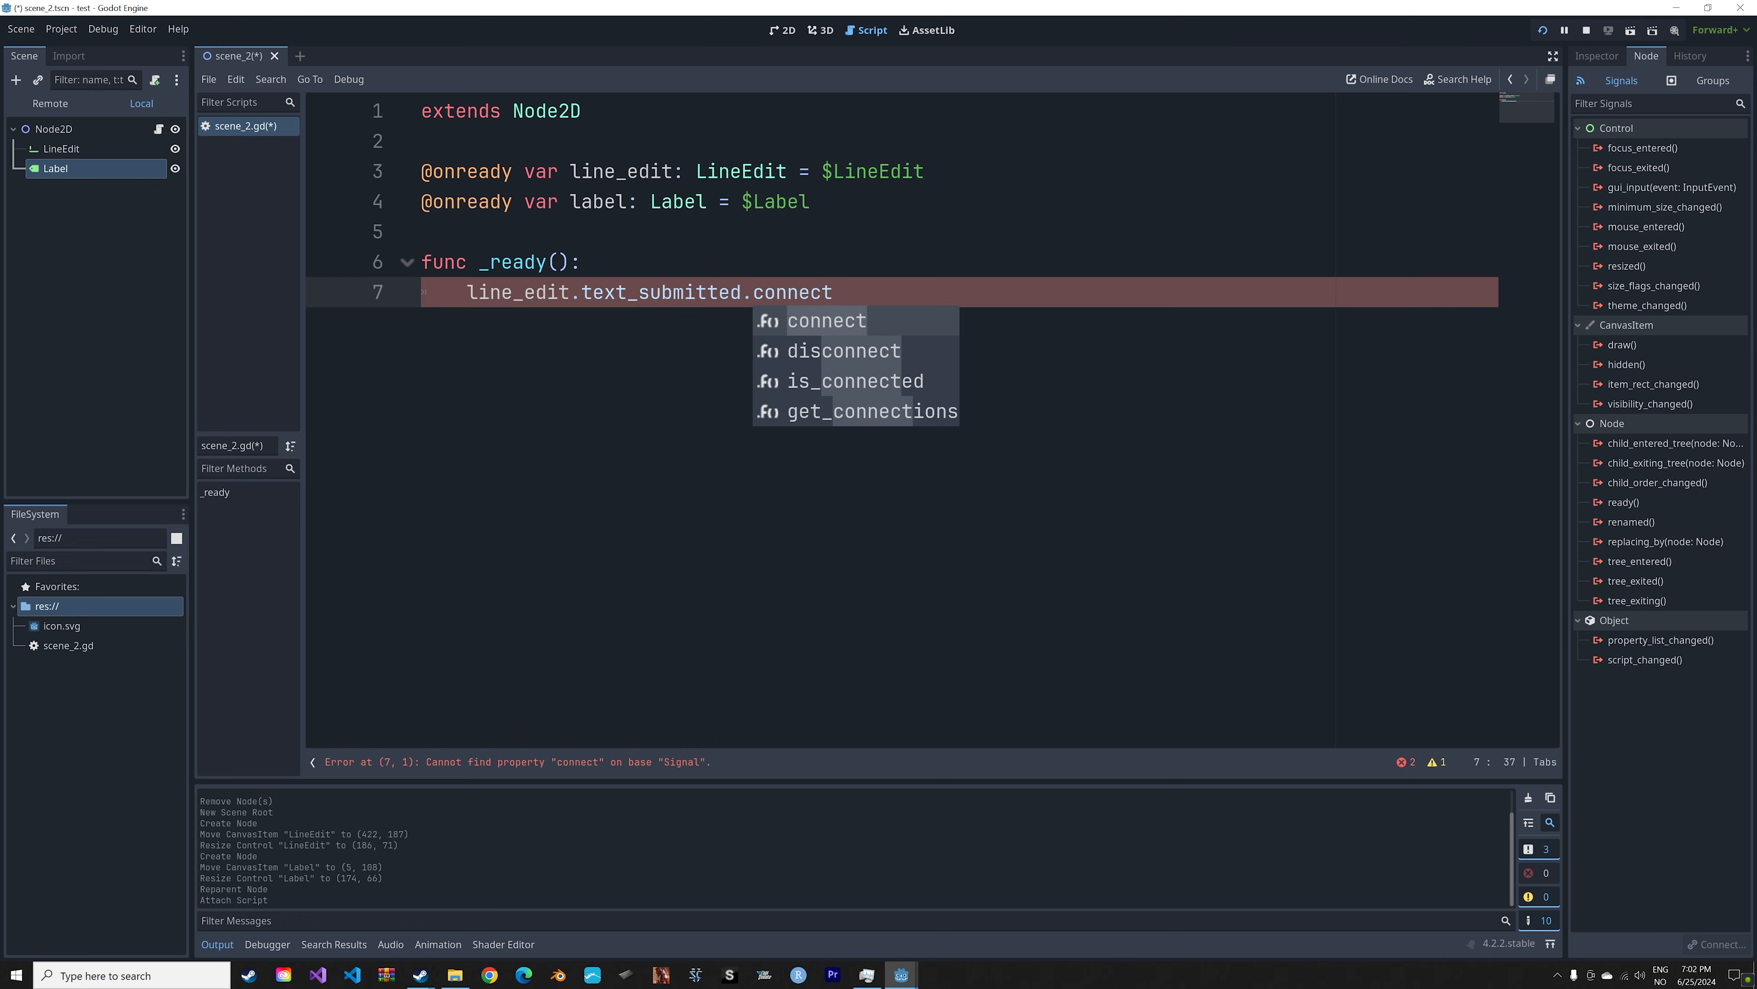
type("(on")
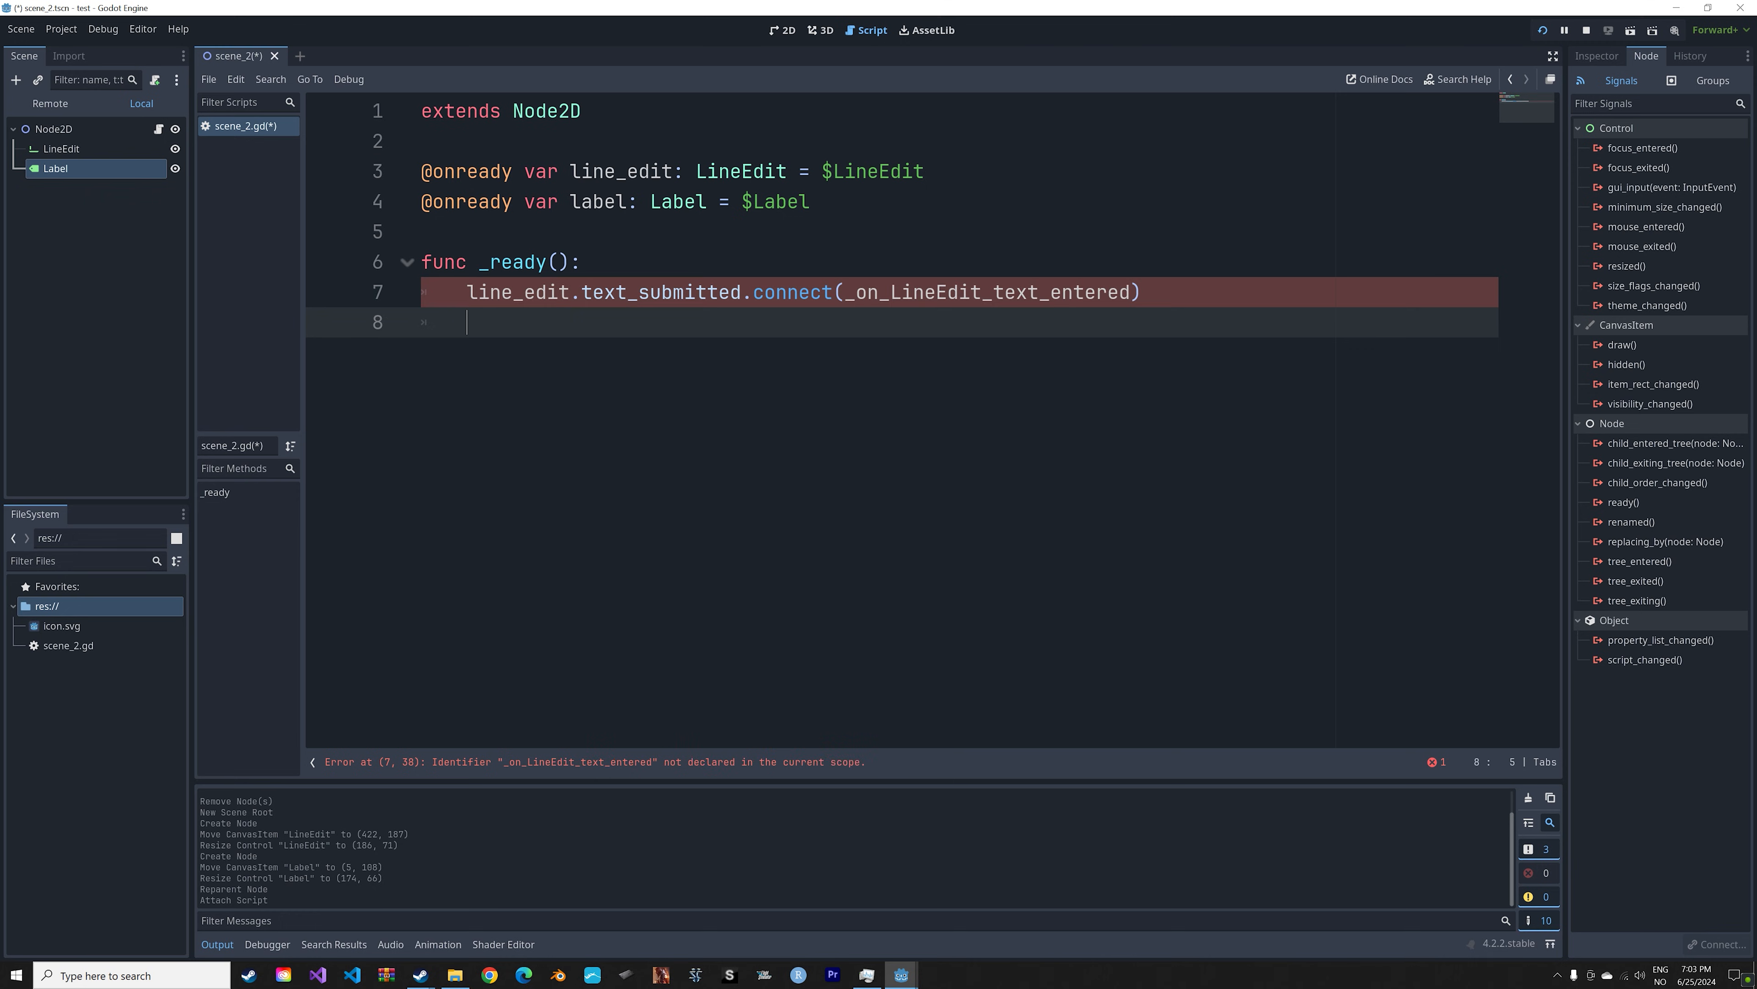
Write _on_LineEdit_text_entered(new_text: String) setting label.text to "Your name is: " + new_text.
type("func")
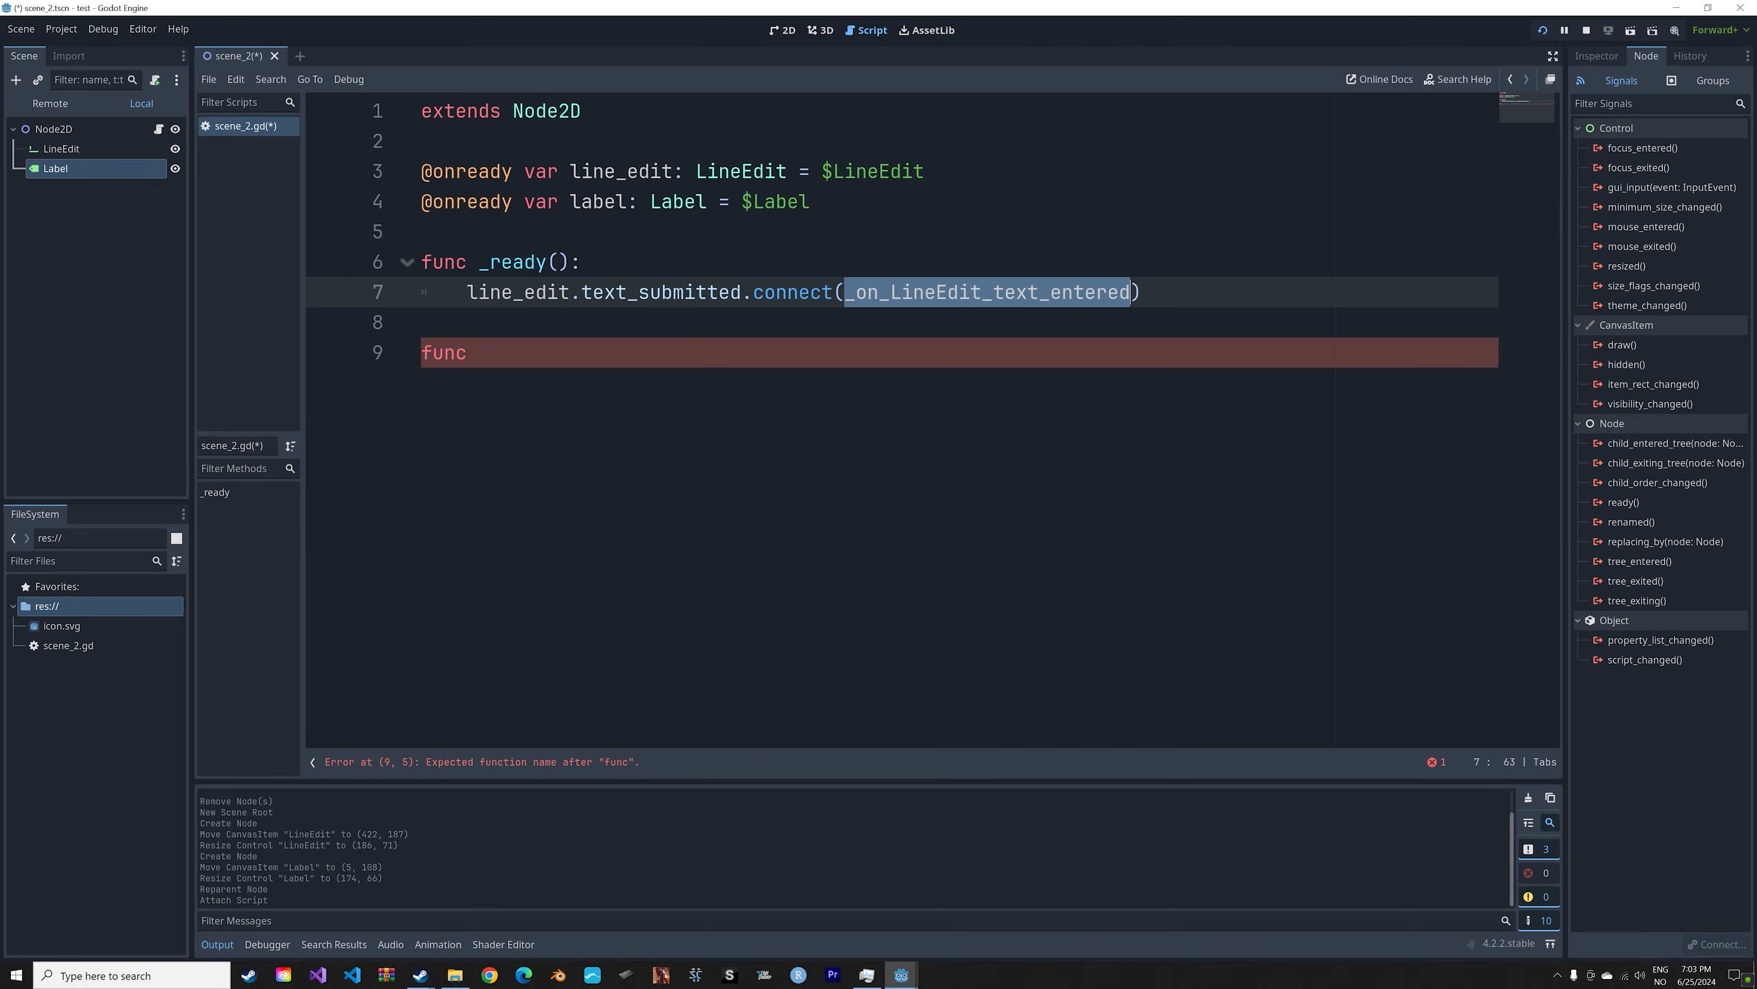
type("_on_LineEdit_text_entered(new_text: String) -> void:")
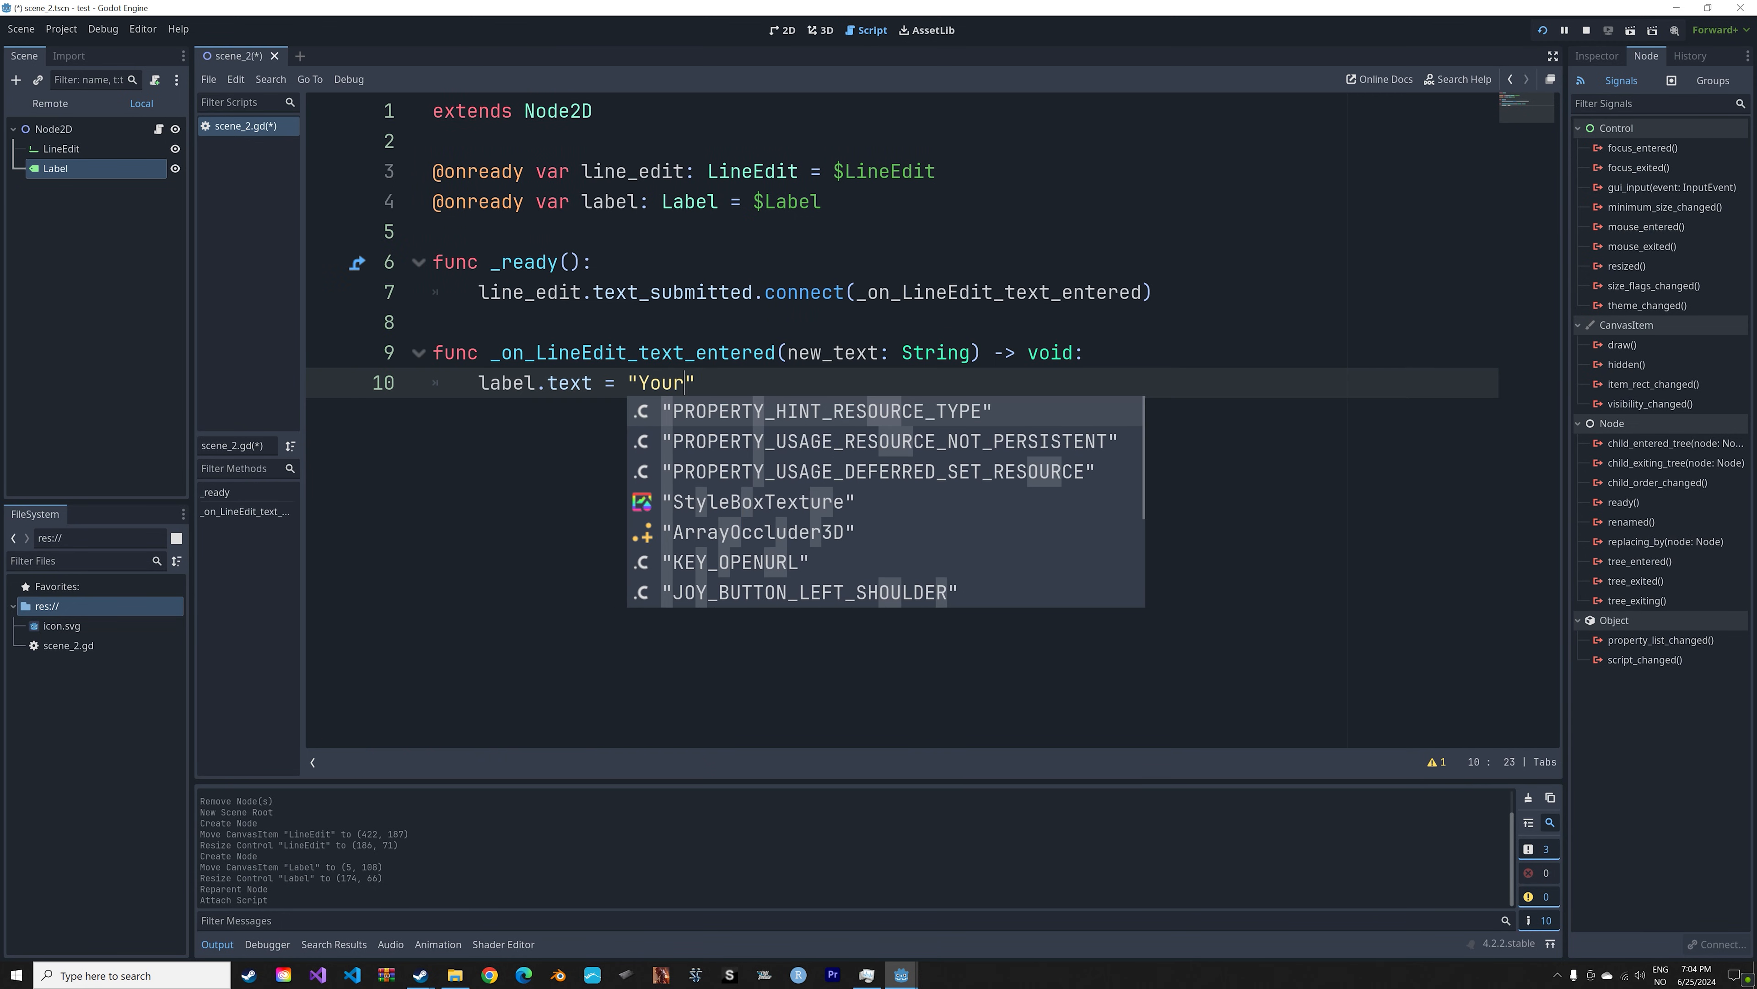
type("name is: \" +")
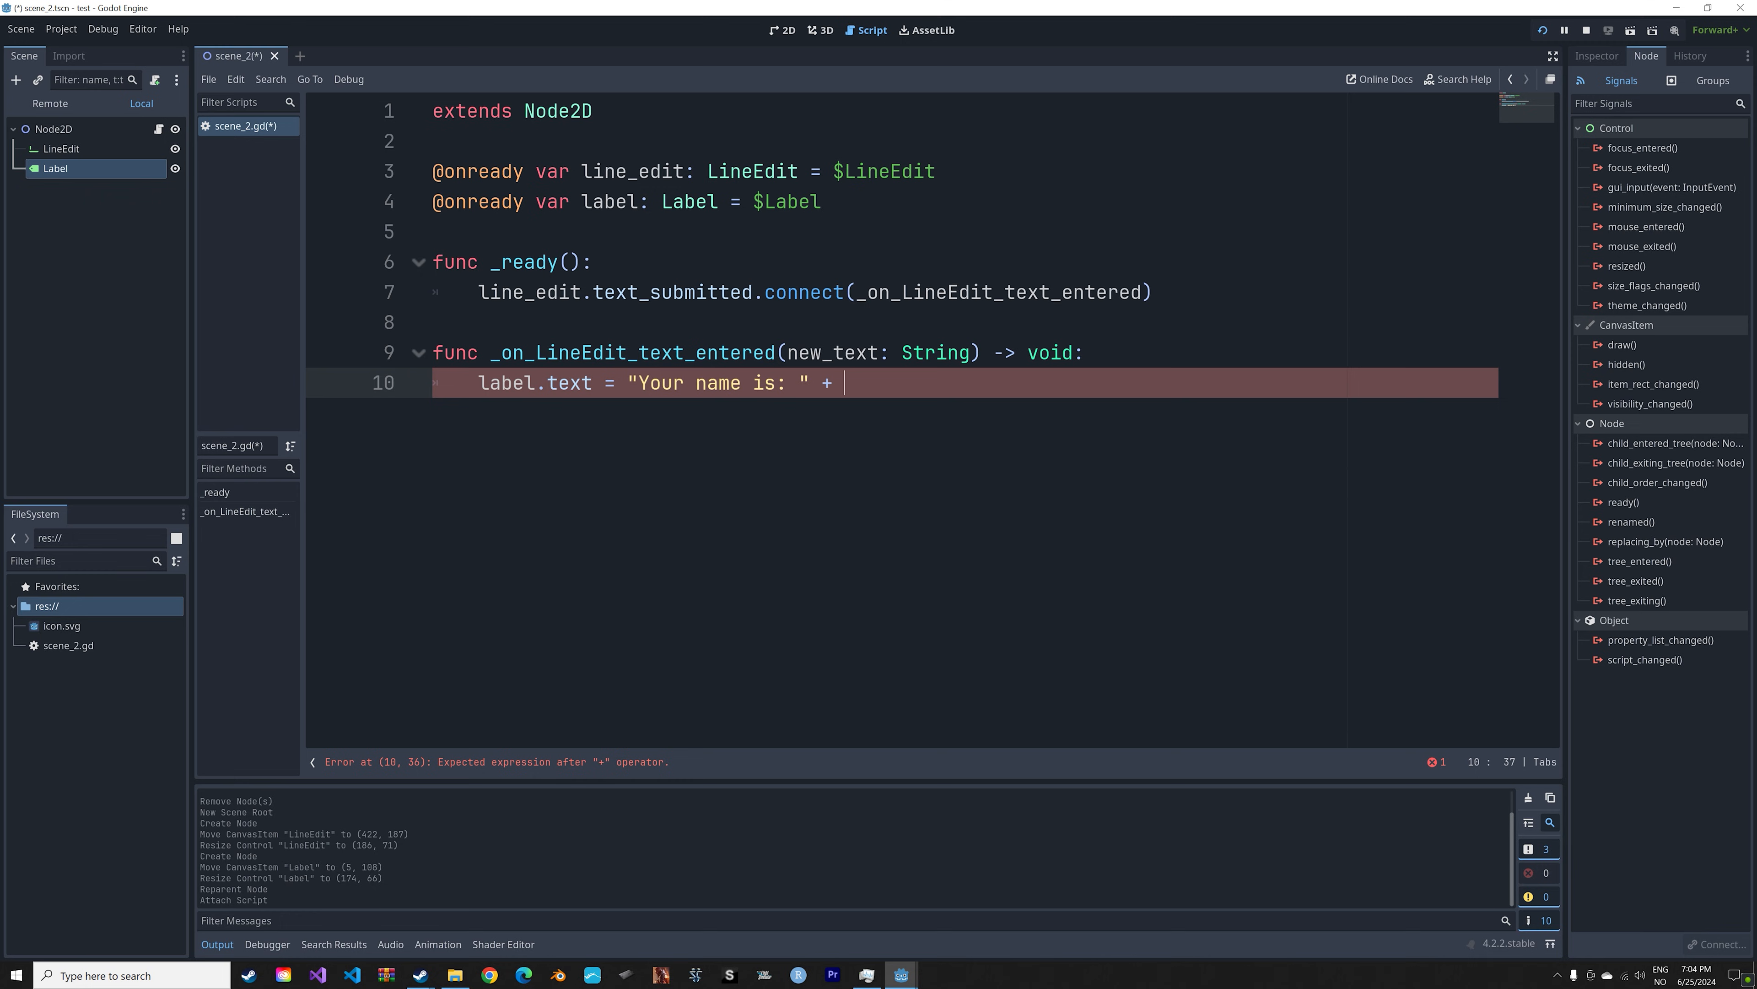
type("new_text")
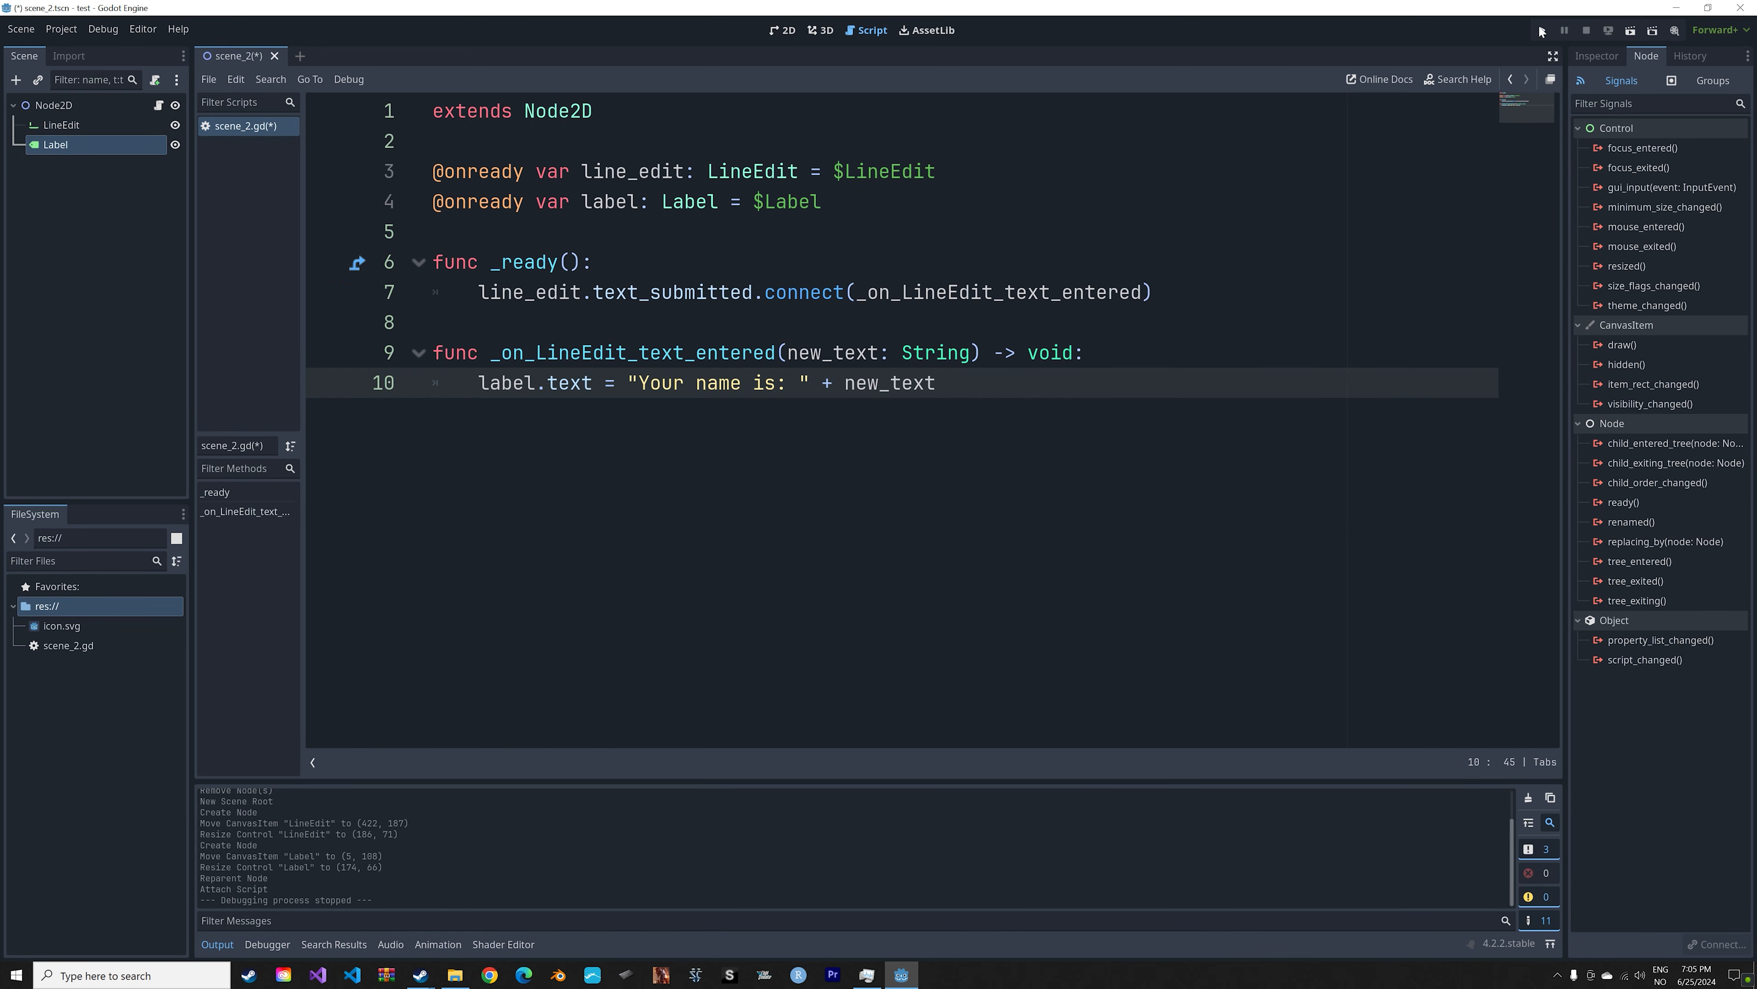
Run the project with this scene as main, saving it as scene_2.tscn, and submit 'olav' in the LineEdit.
left_click(1542, 30)
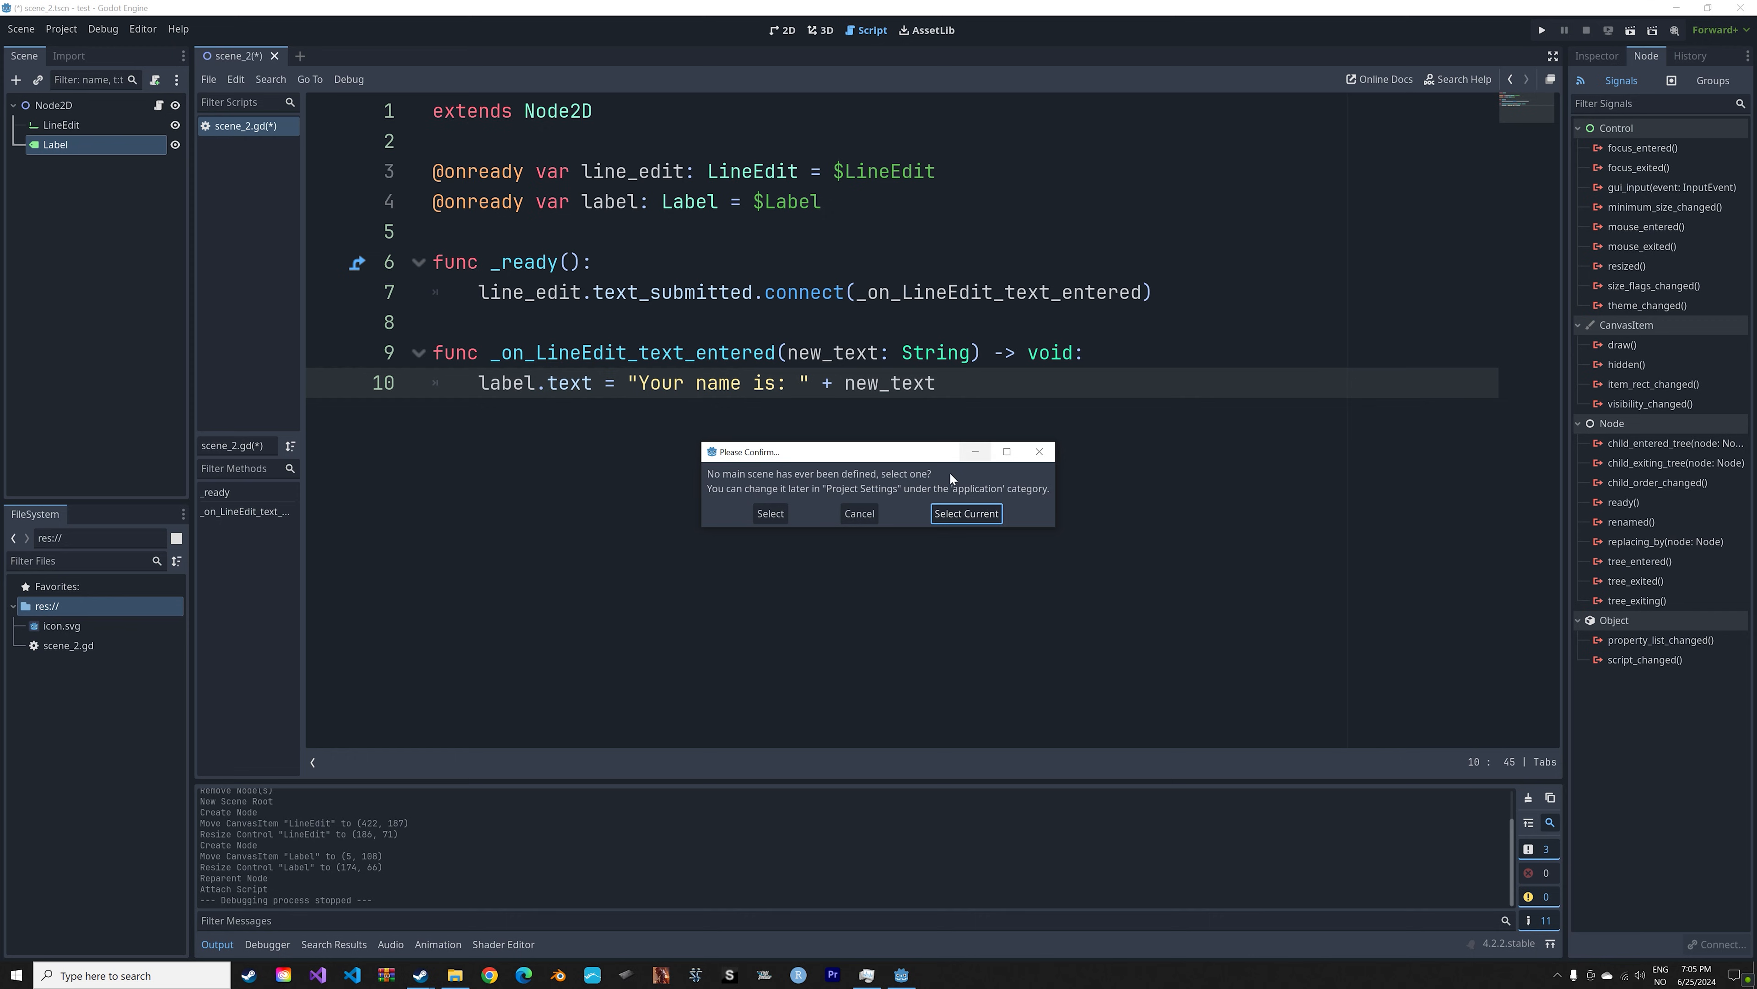
left_click(965, 513)
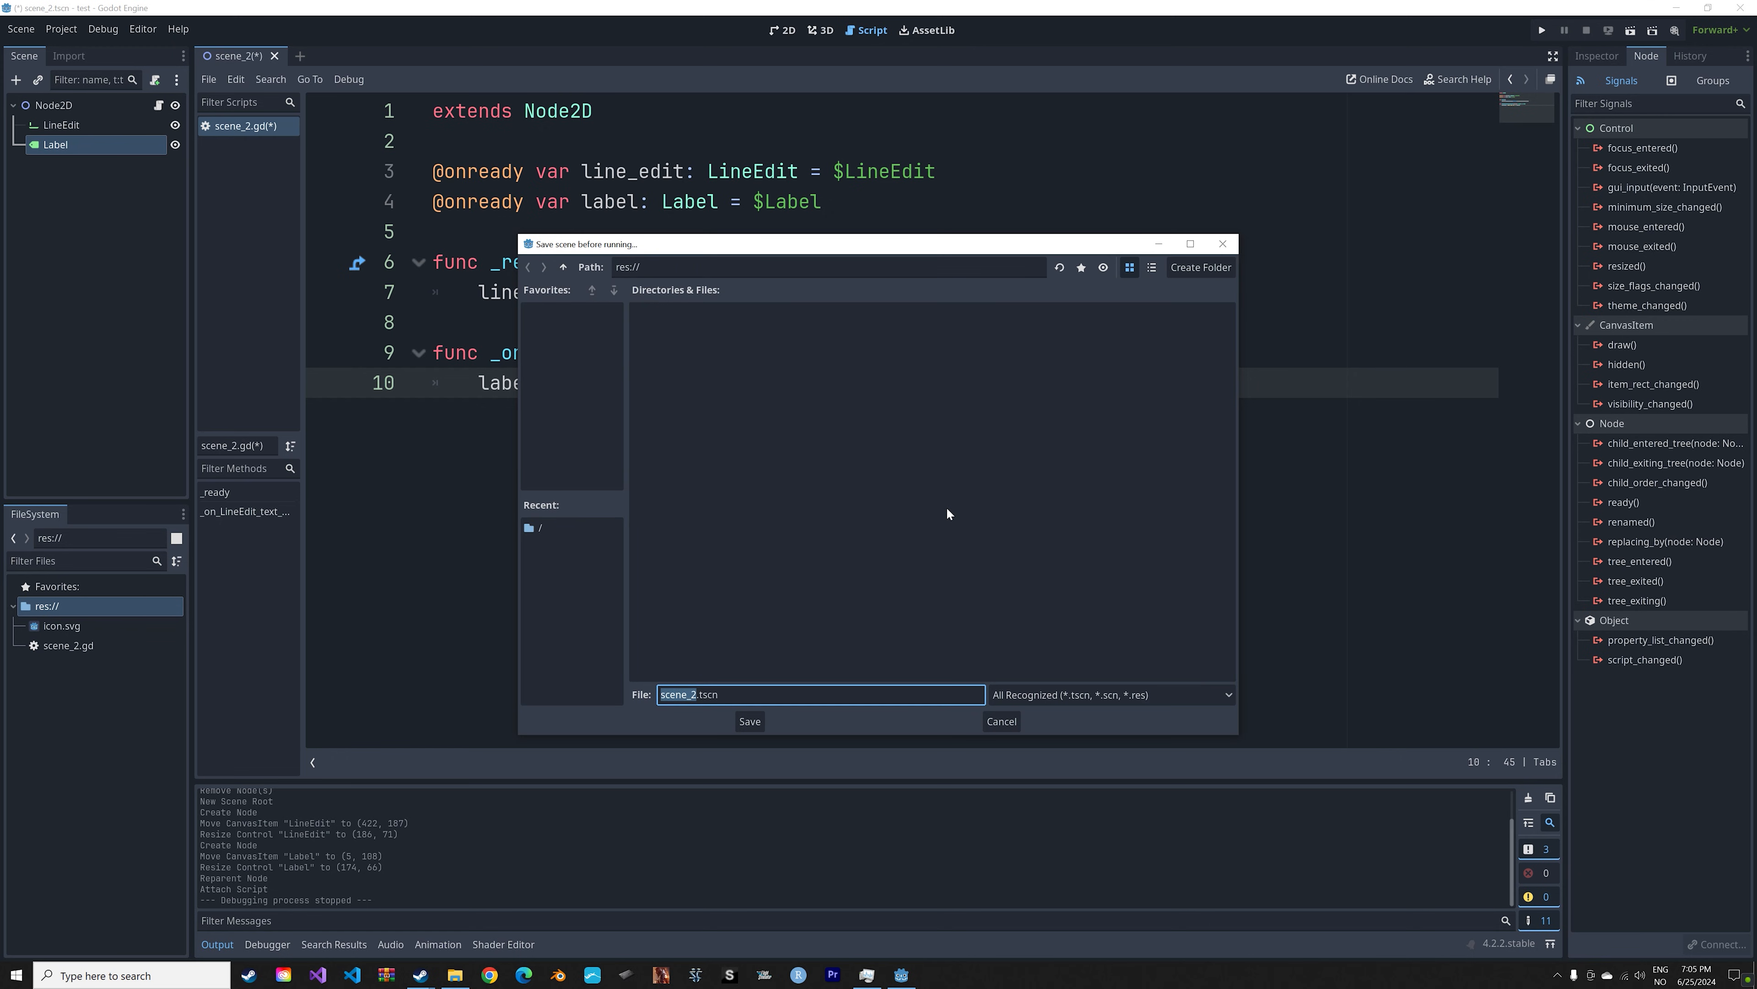
left_click(748, 720)
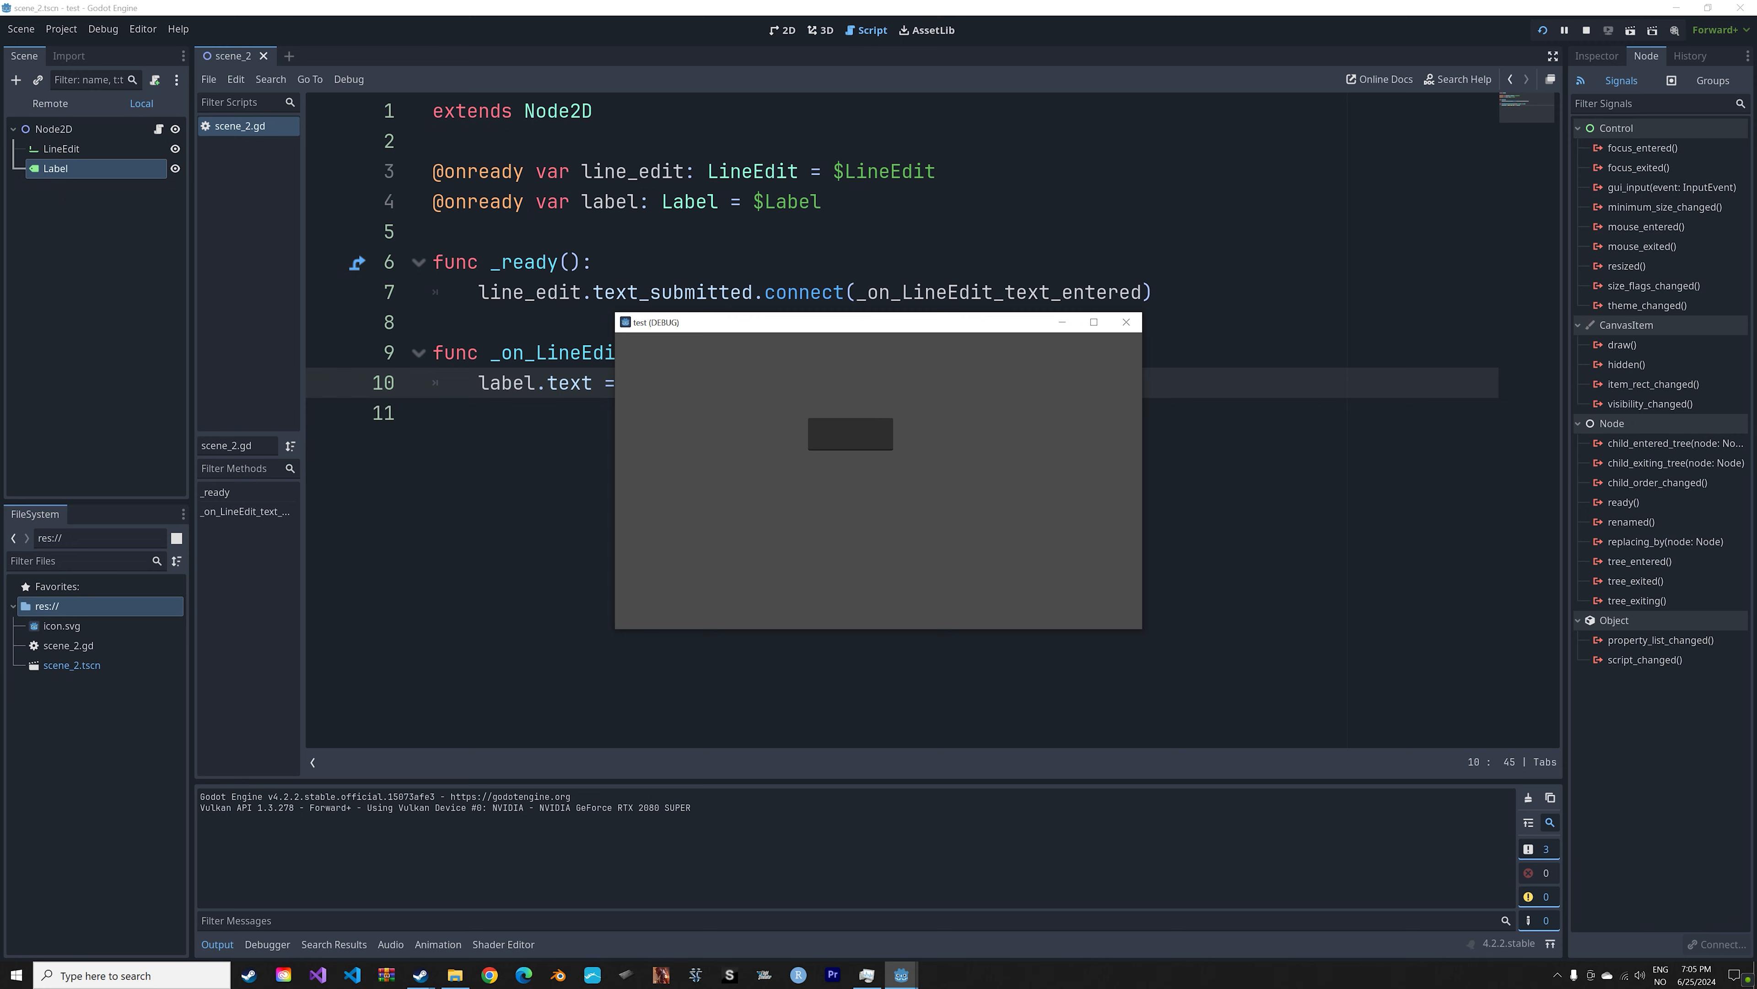
type("o")
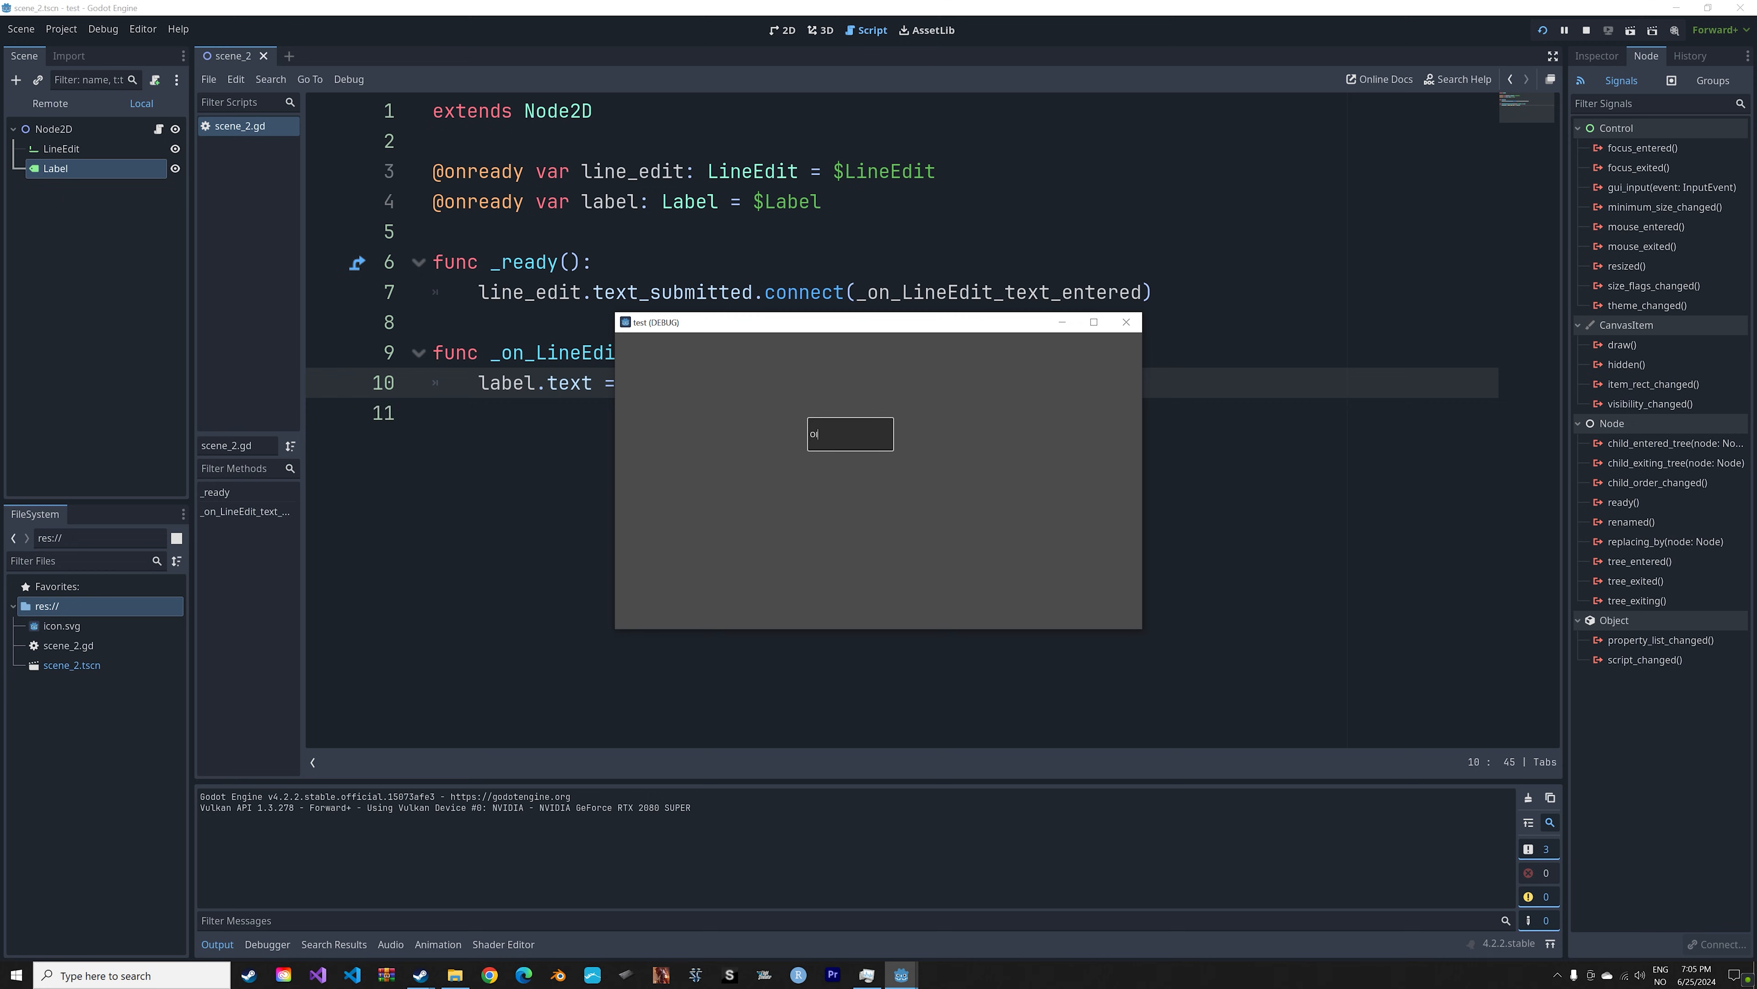
type("lav")
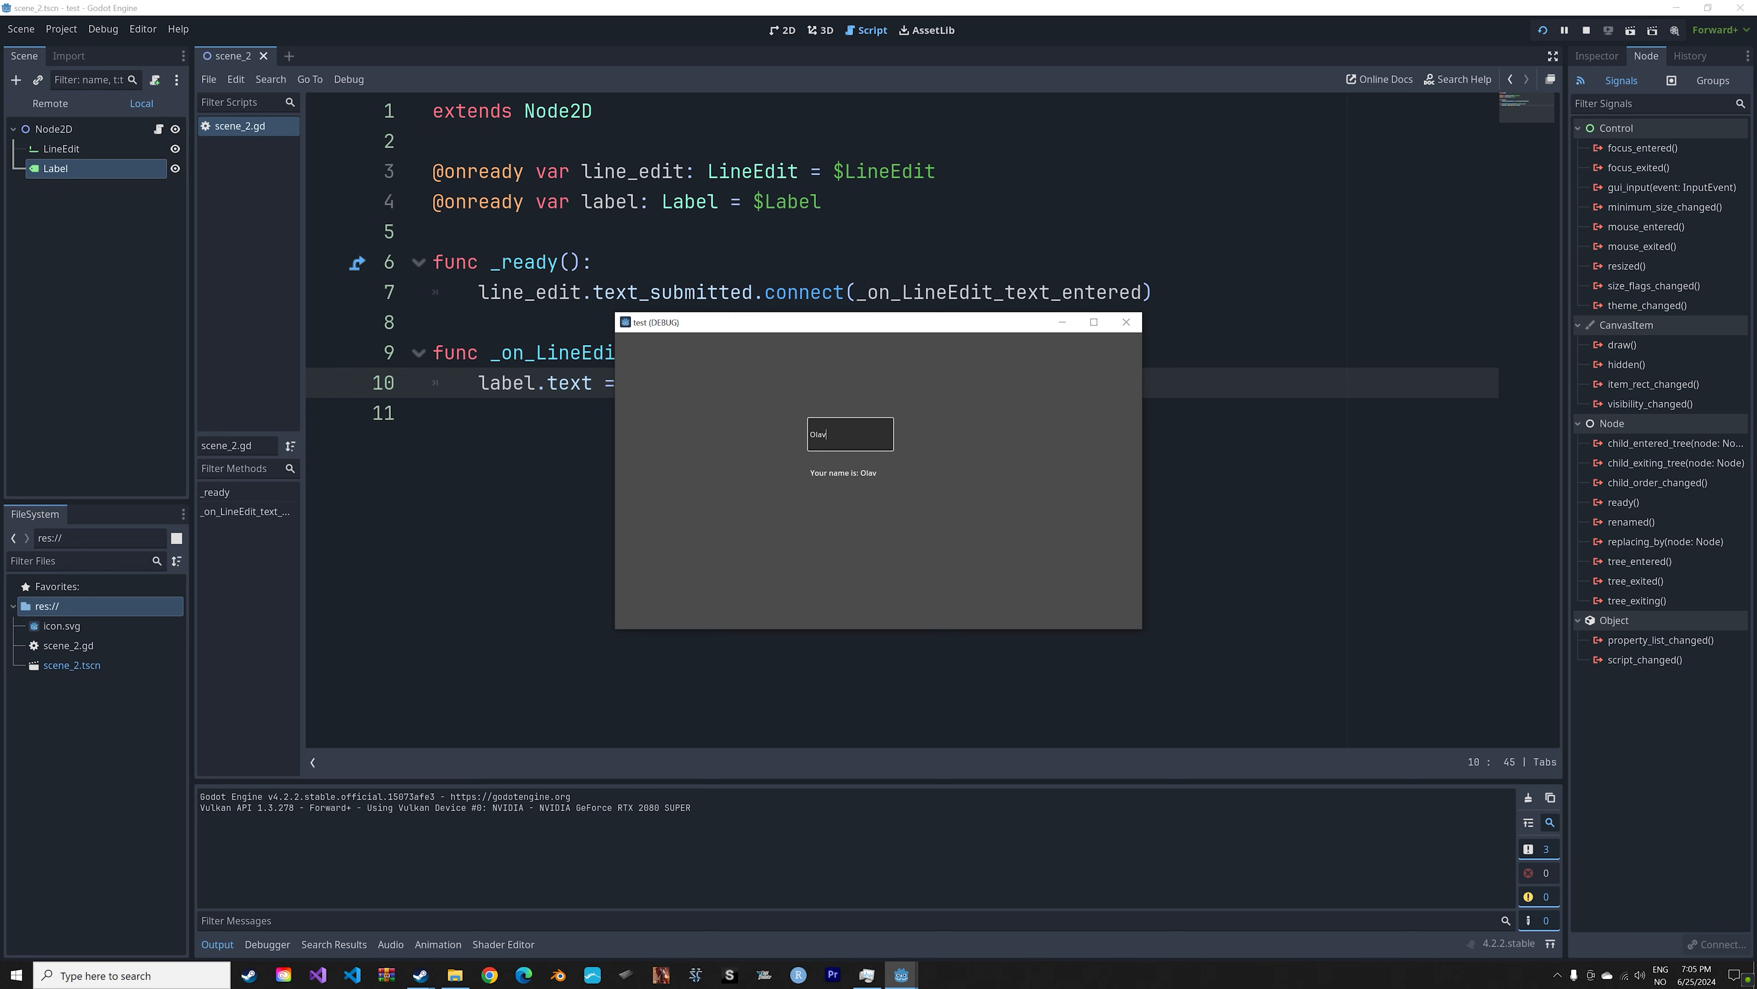